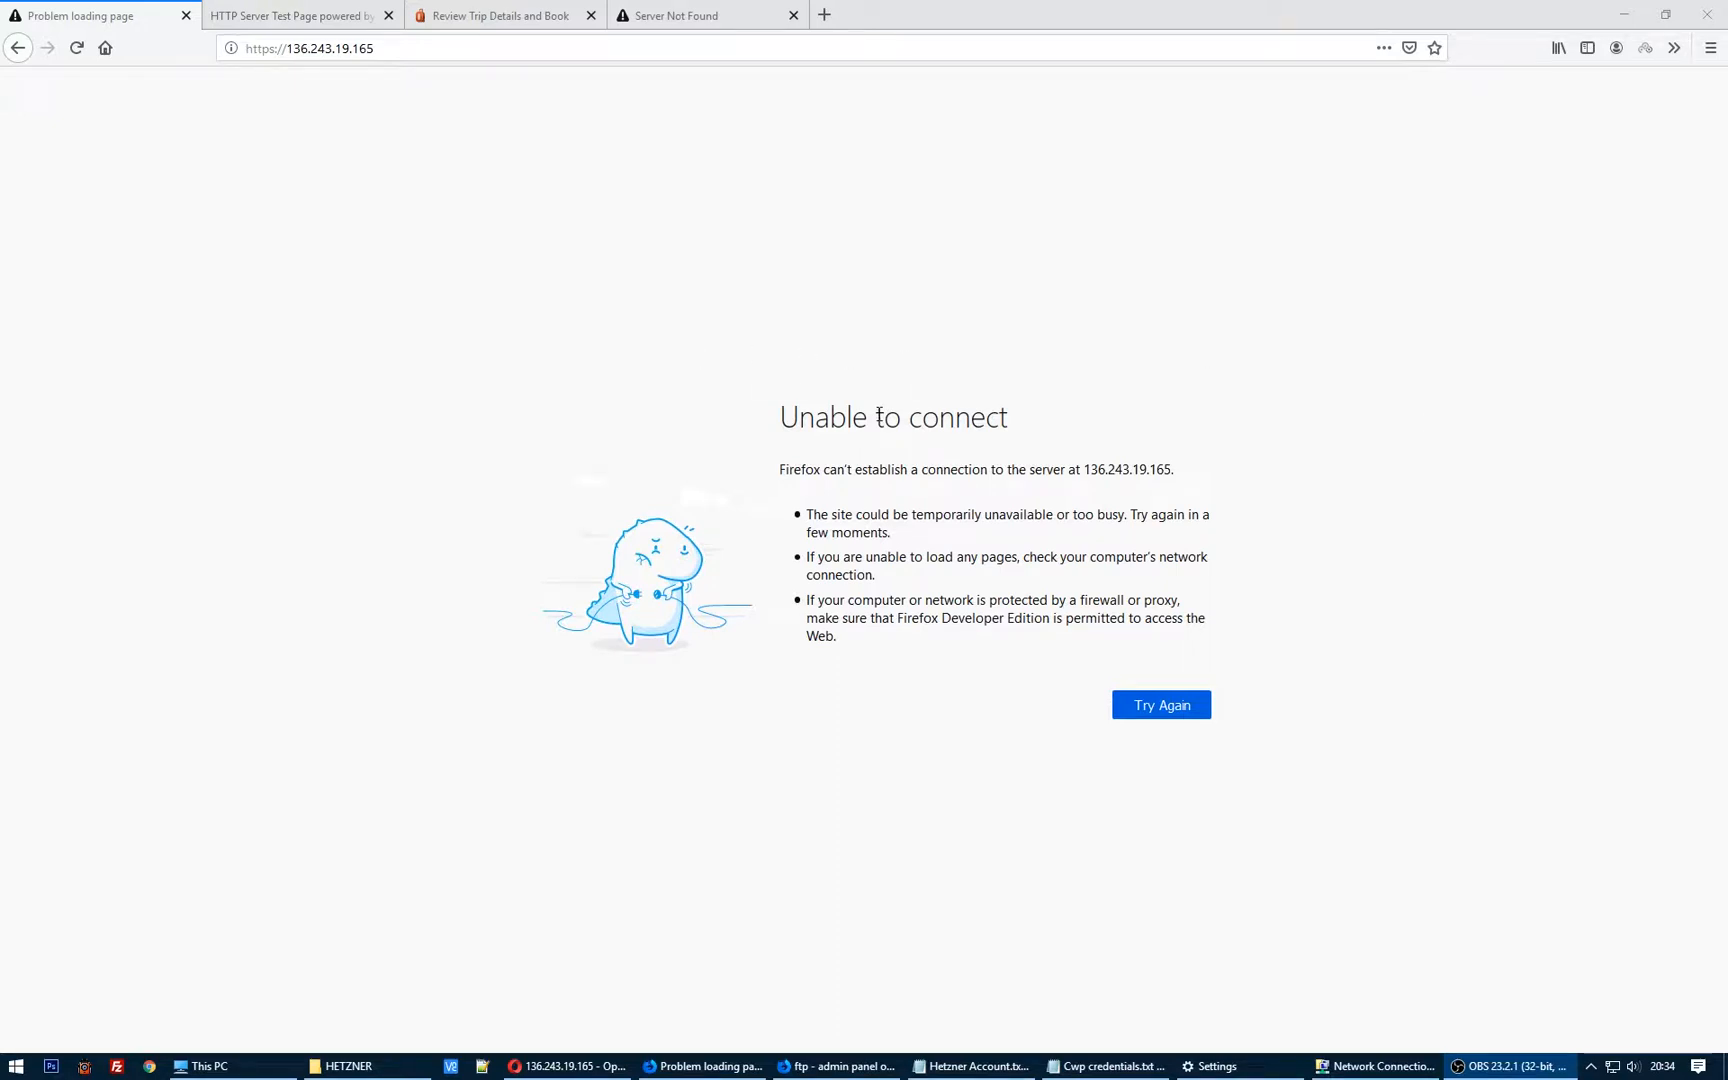
Step: Launch PuTTY from the Windows search results for 'putty'
{"action": "left_click", "coordinate": [397, 47]}
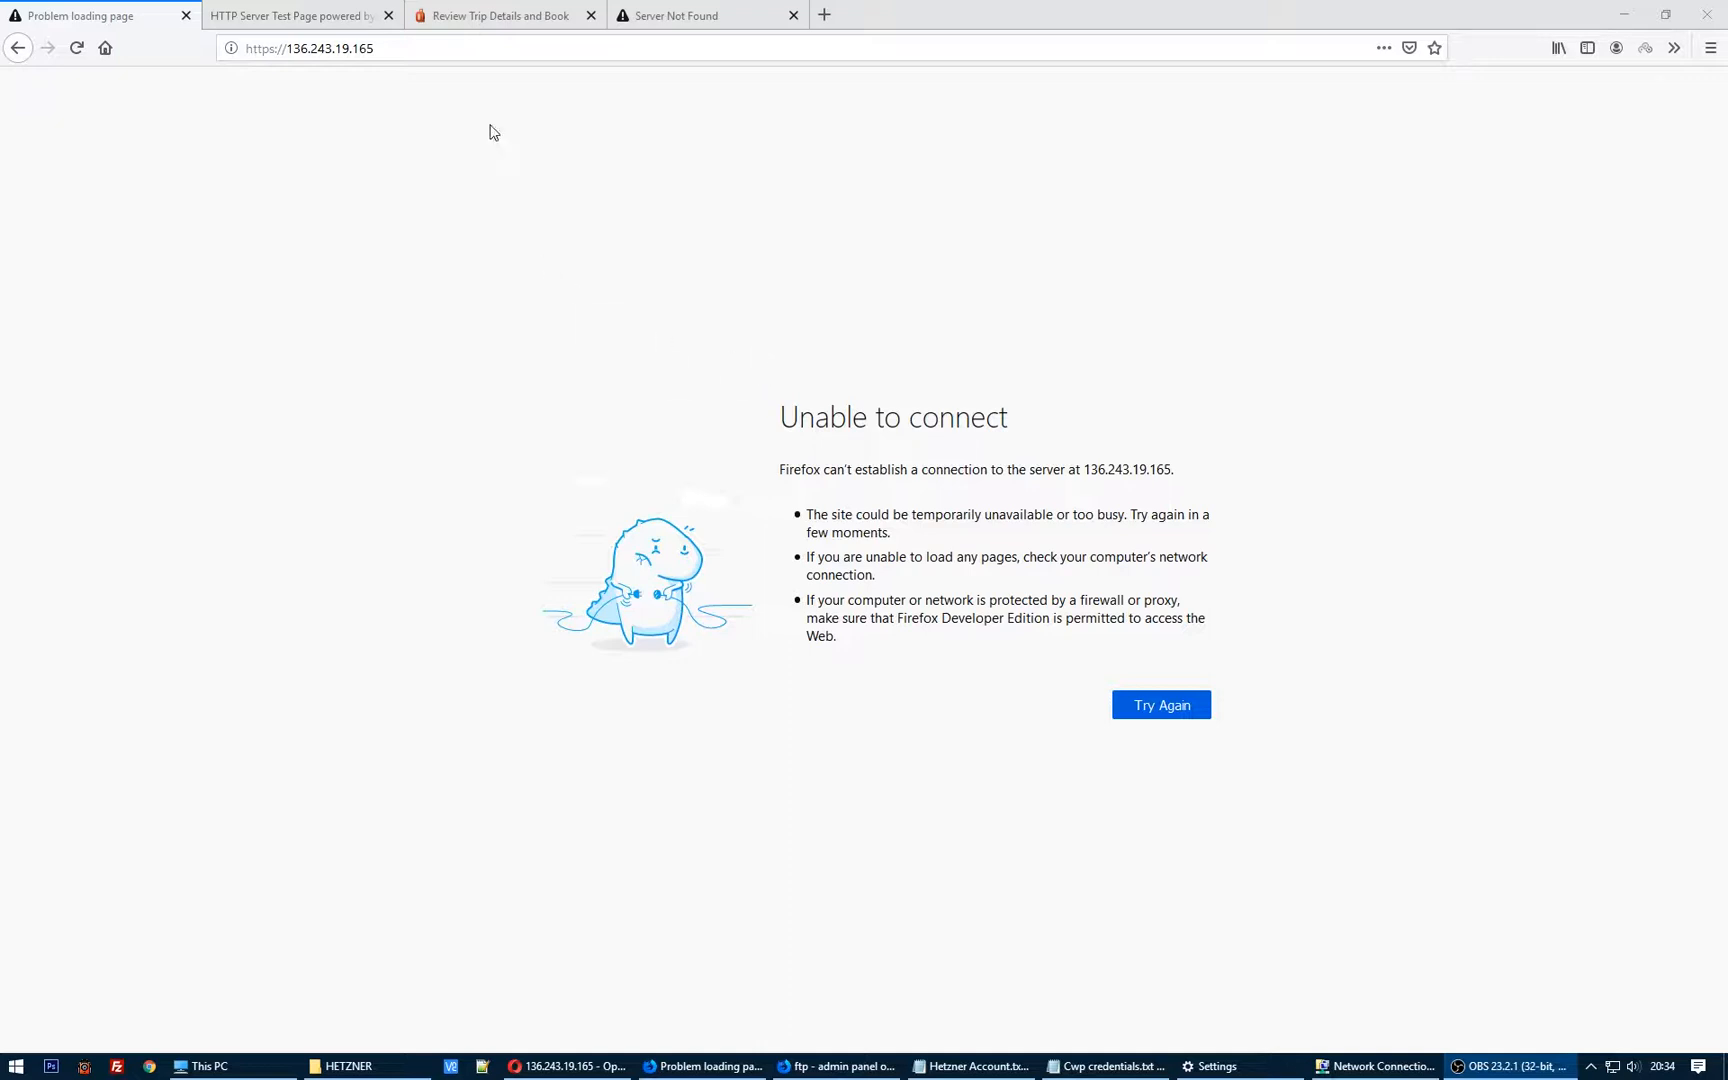
{"action": "mouse_move", "coordinate": [764, 363]}
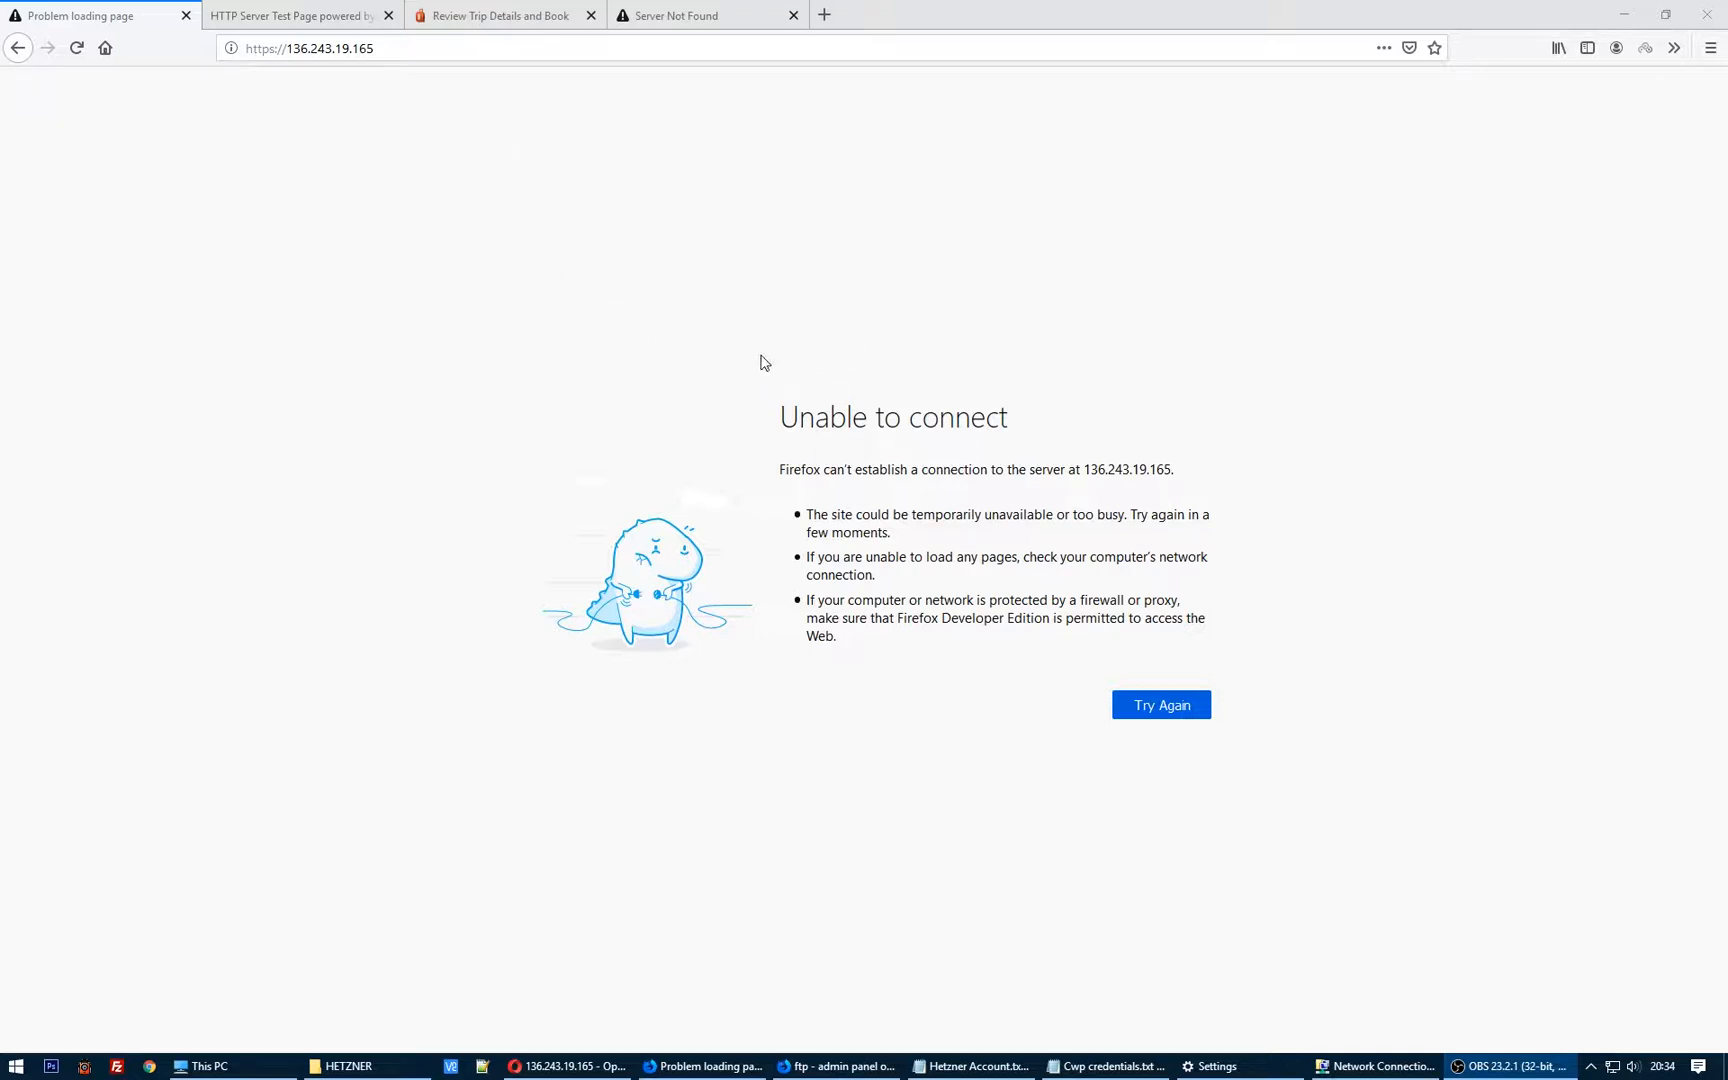
{"action": "mouse_move", "coordinate": [408, 68]}
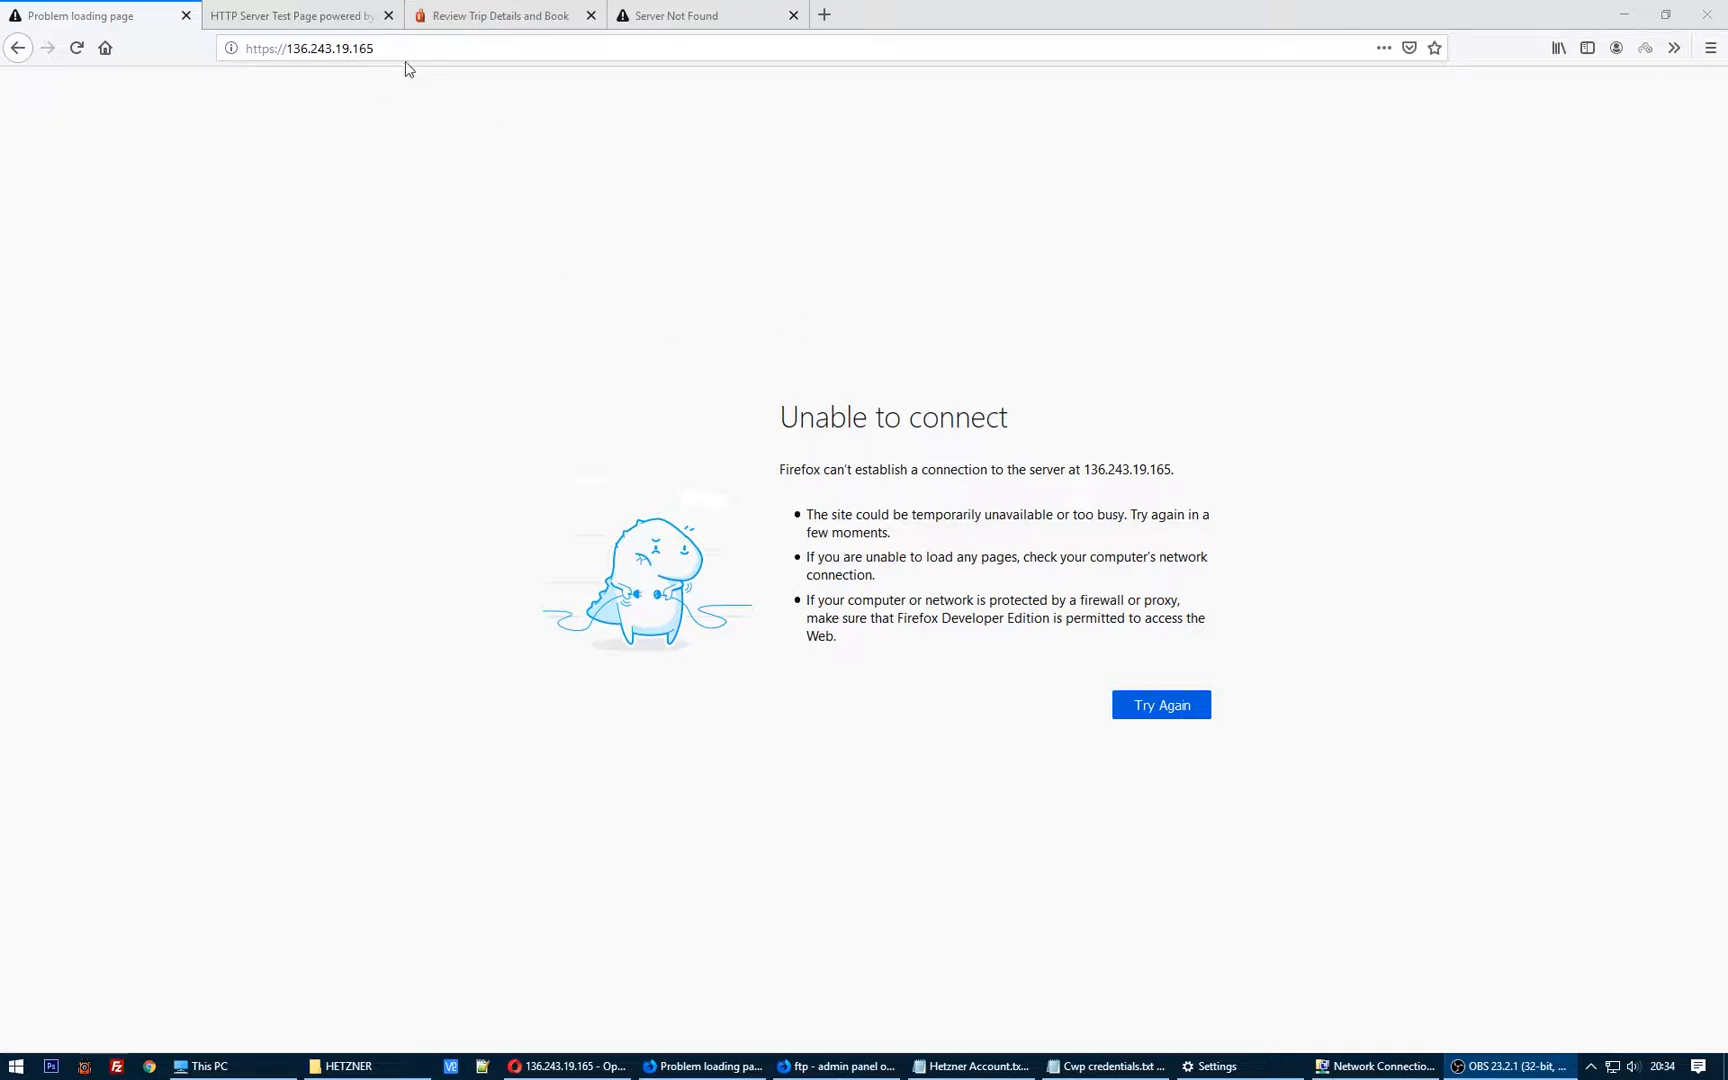
{"action": "right_click", "coordinate": [309, 47]}
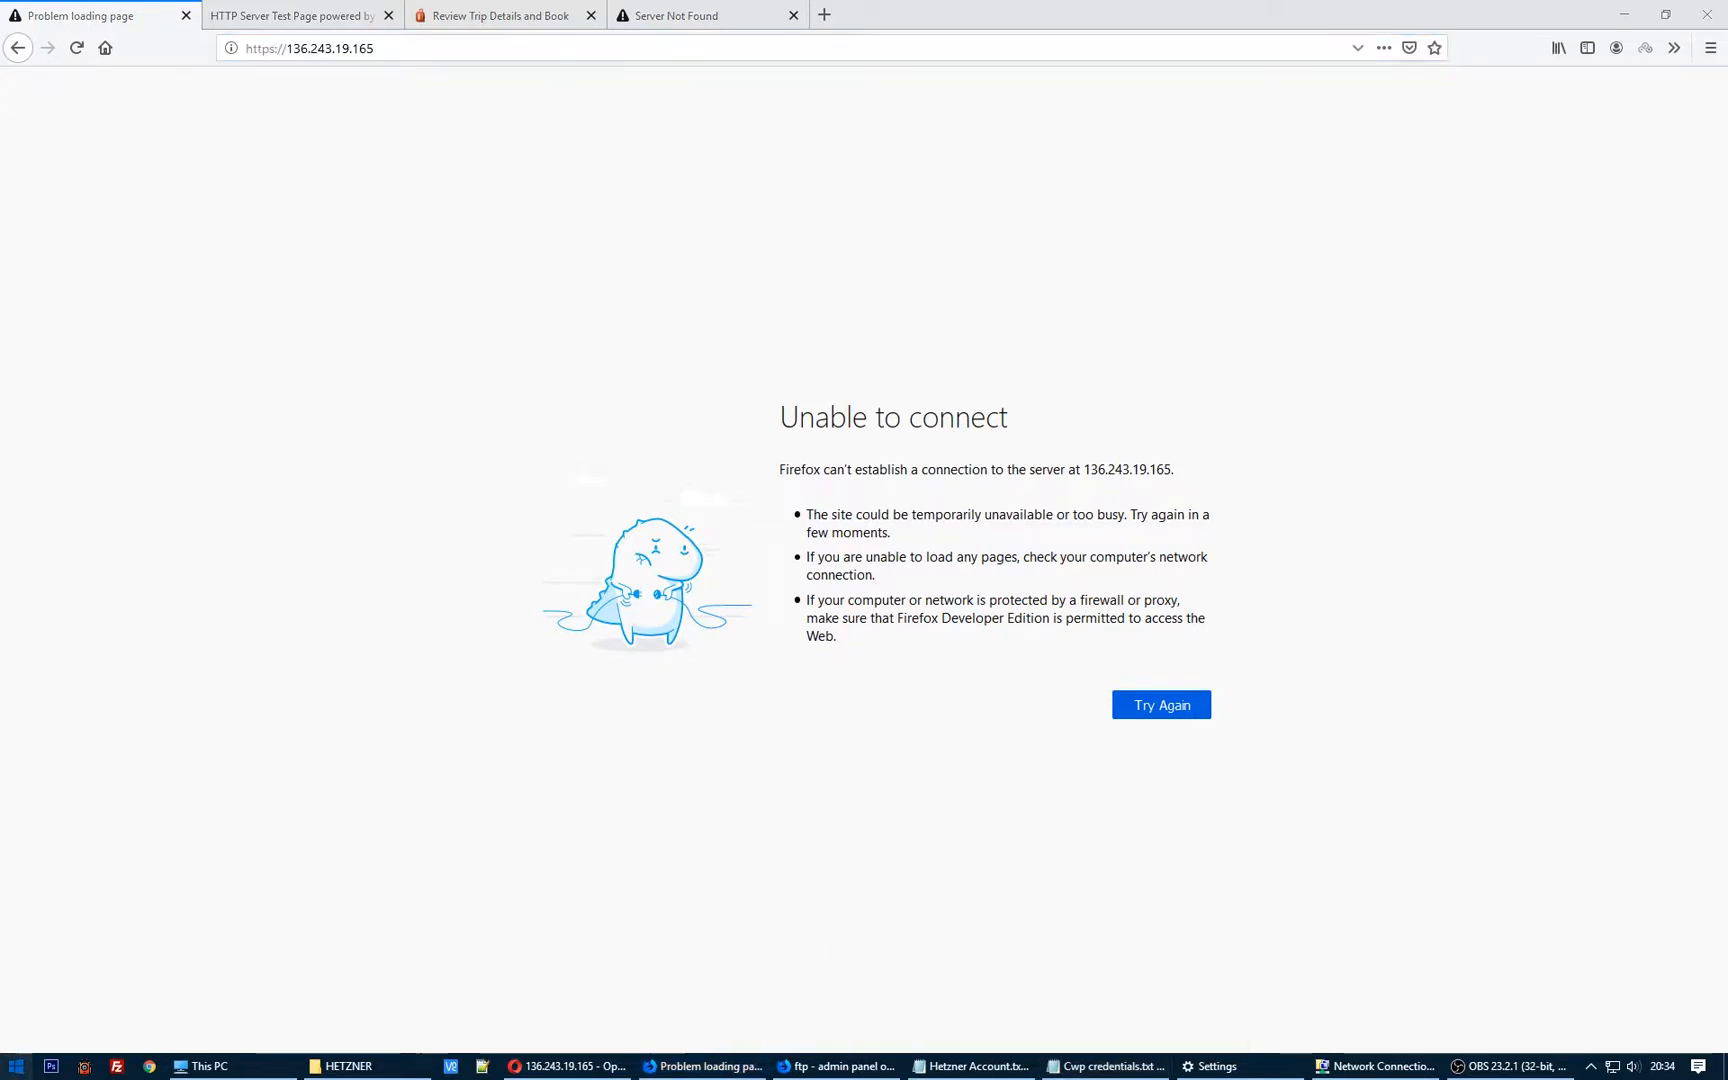
{"action": "type", "text": "putty"}
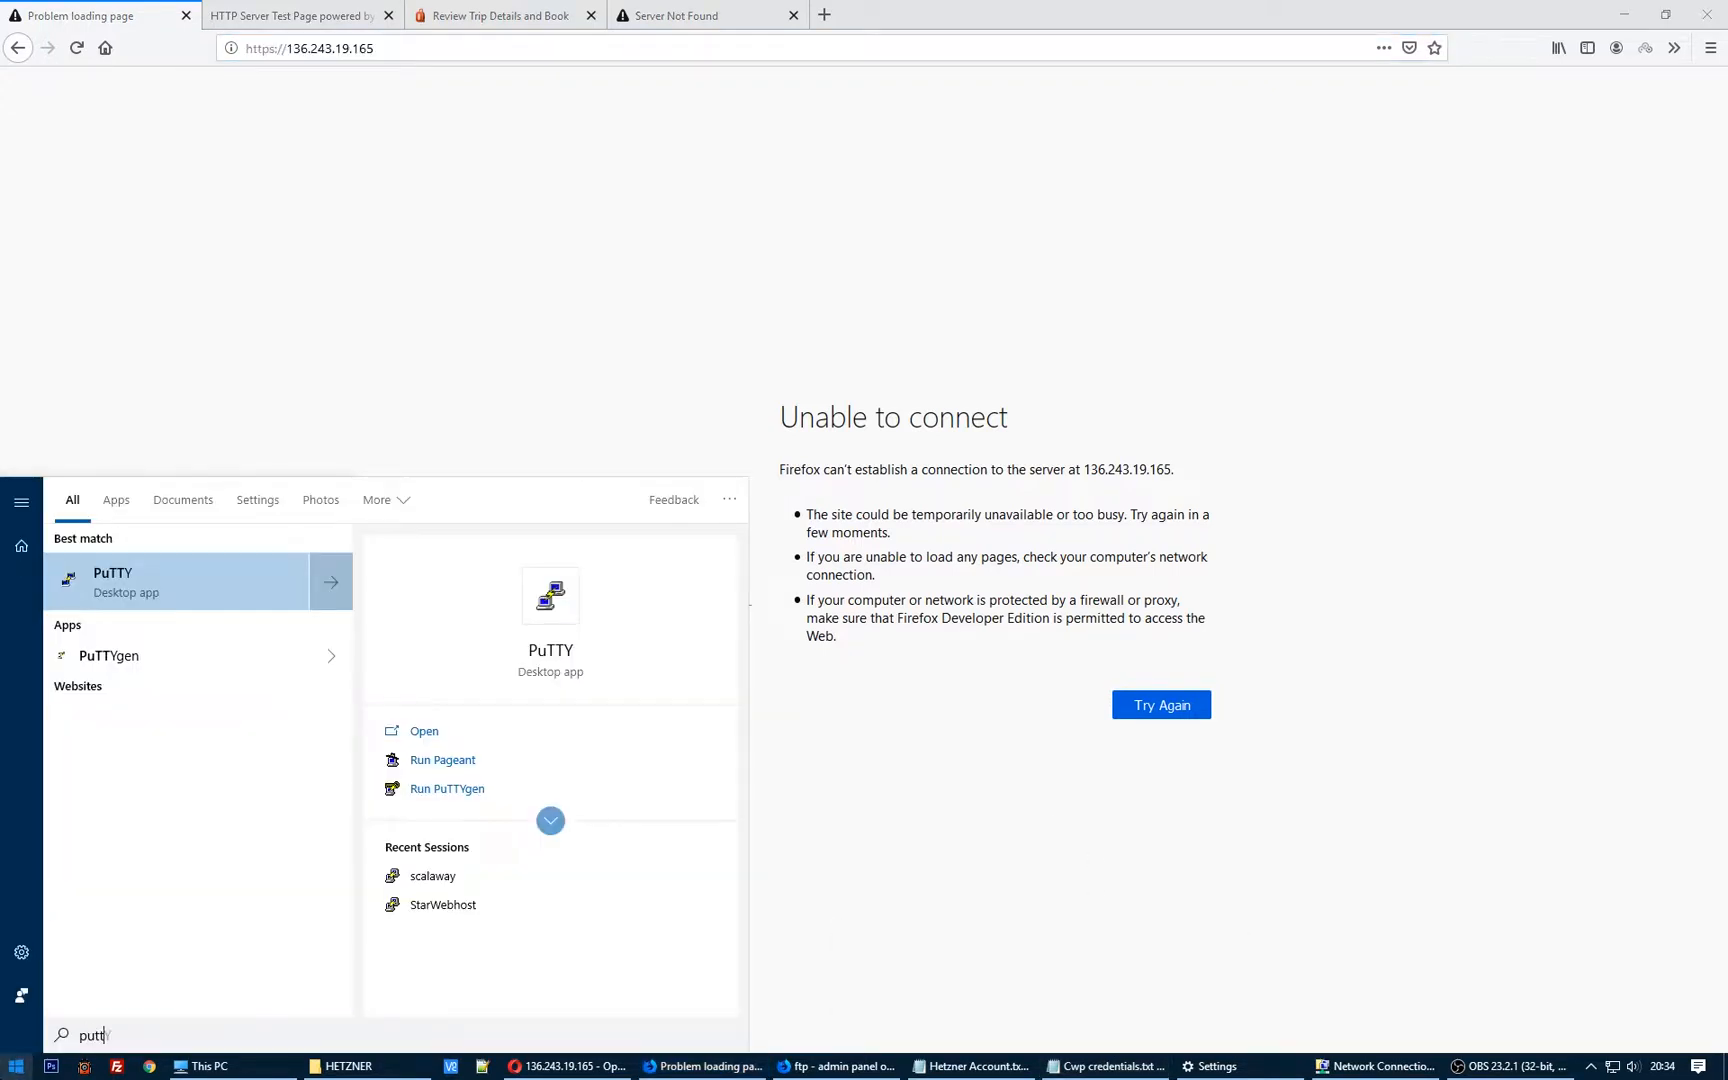
{"action": "left_click", "coordinate": [423, 731]}
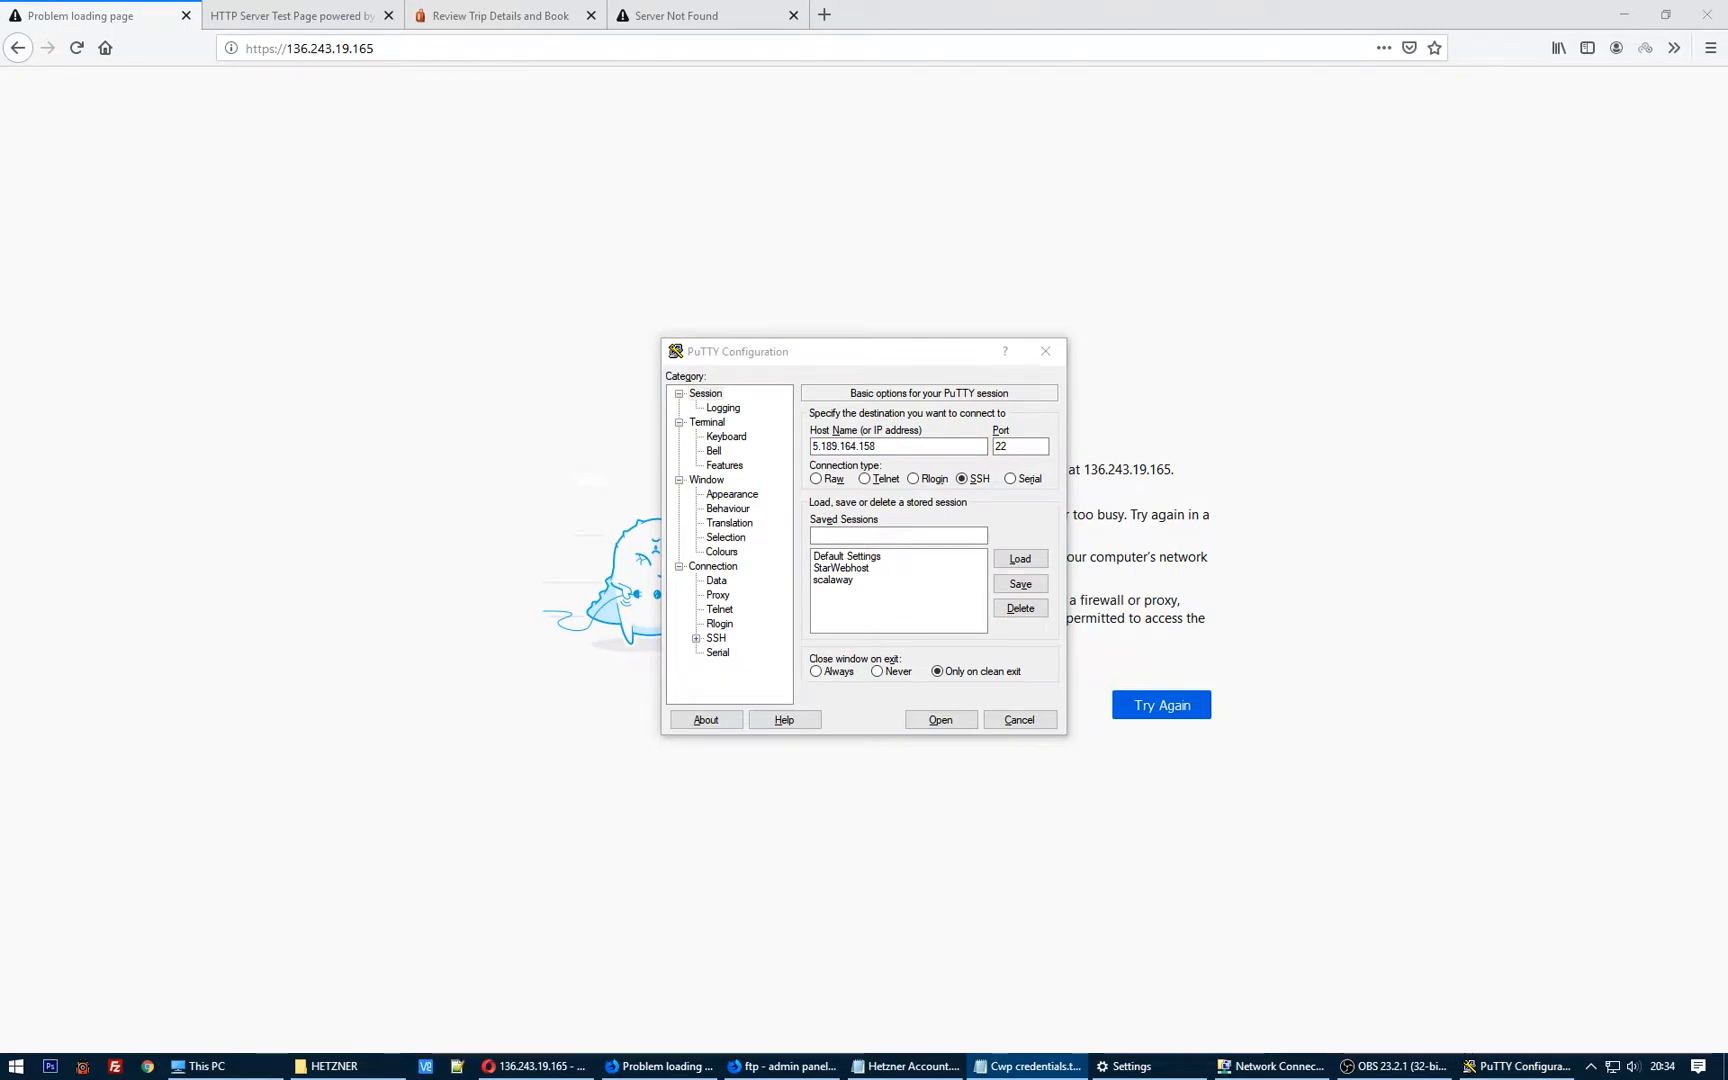
Step: Connect an SSH session to host 136.243.19.165
{"action": "triple_click", "coordinate": [898, 445]}
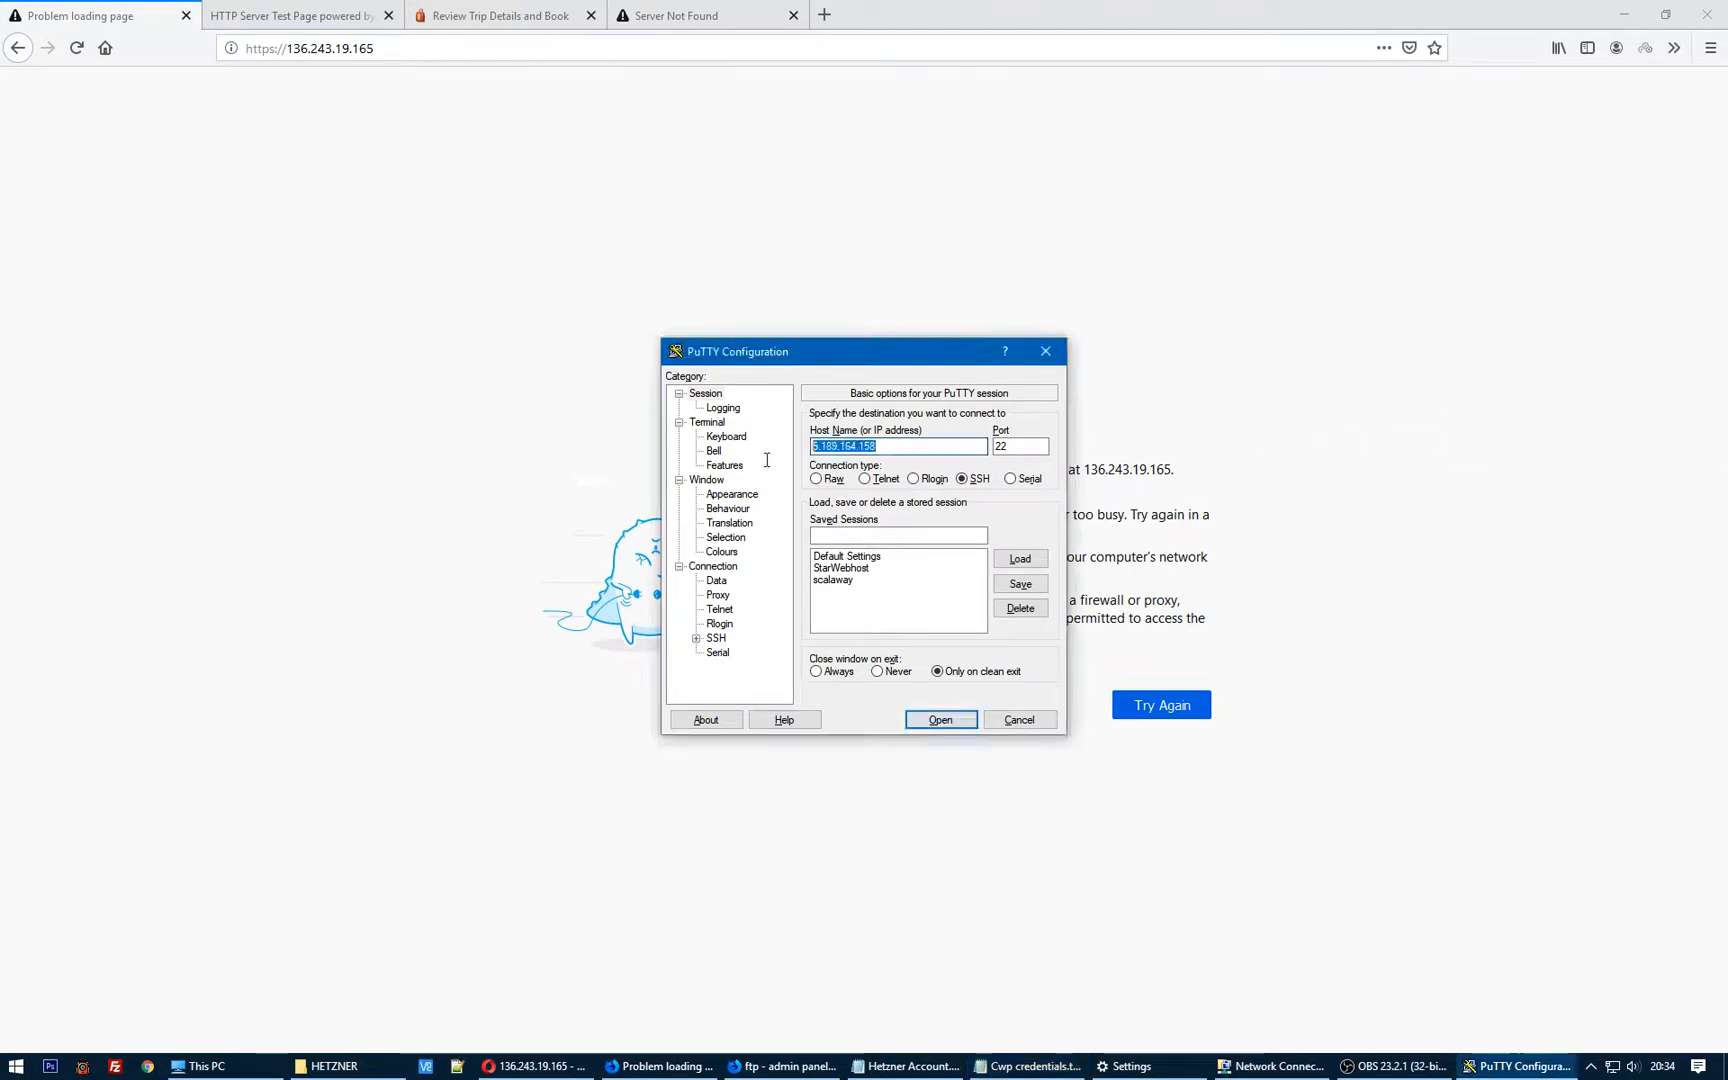
{"action": "left_click", "coordinate": [939, 720]}
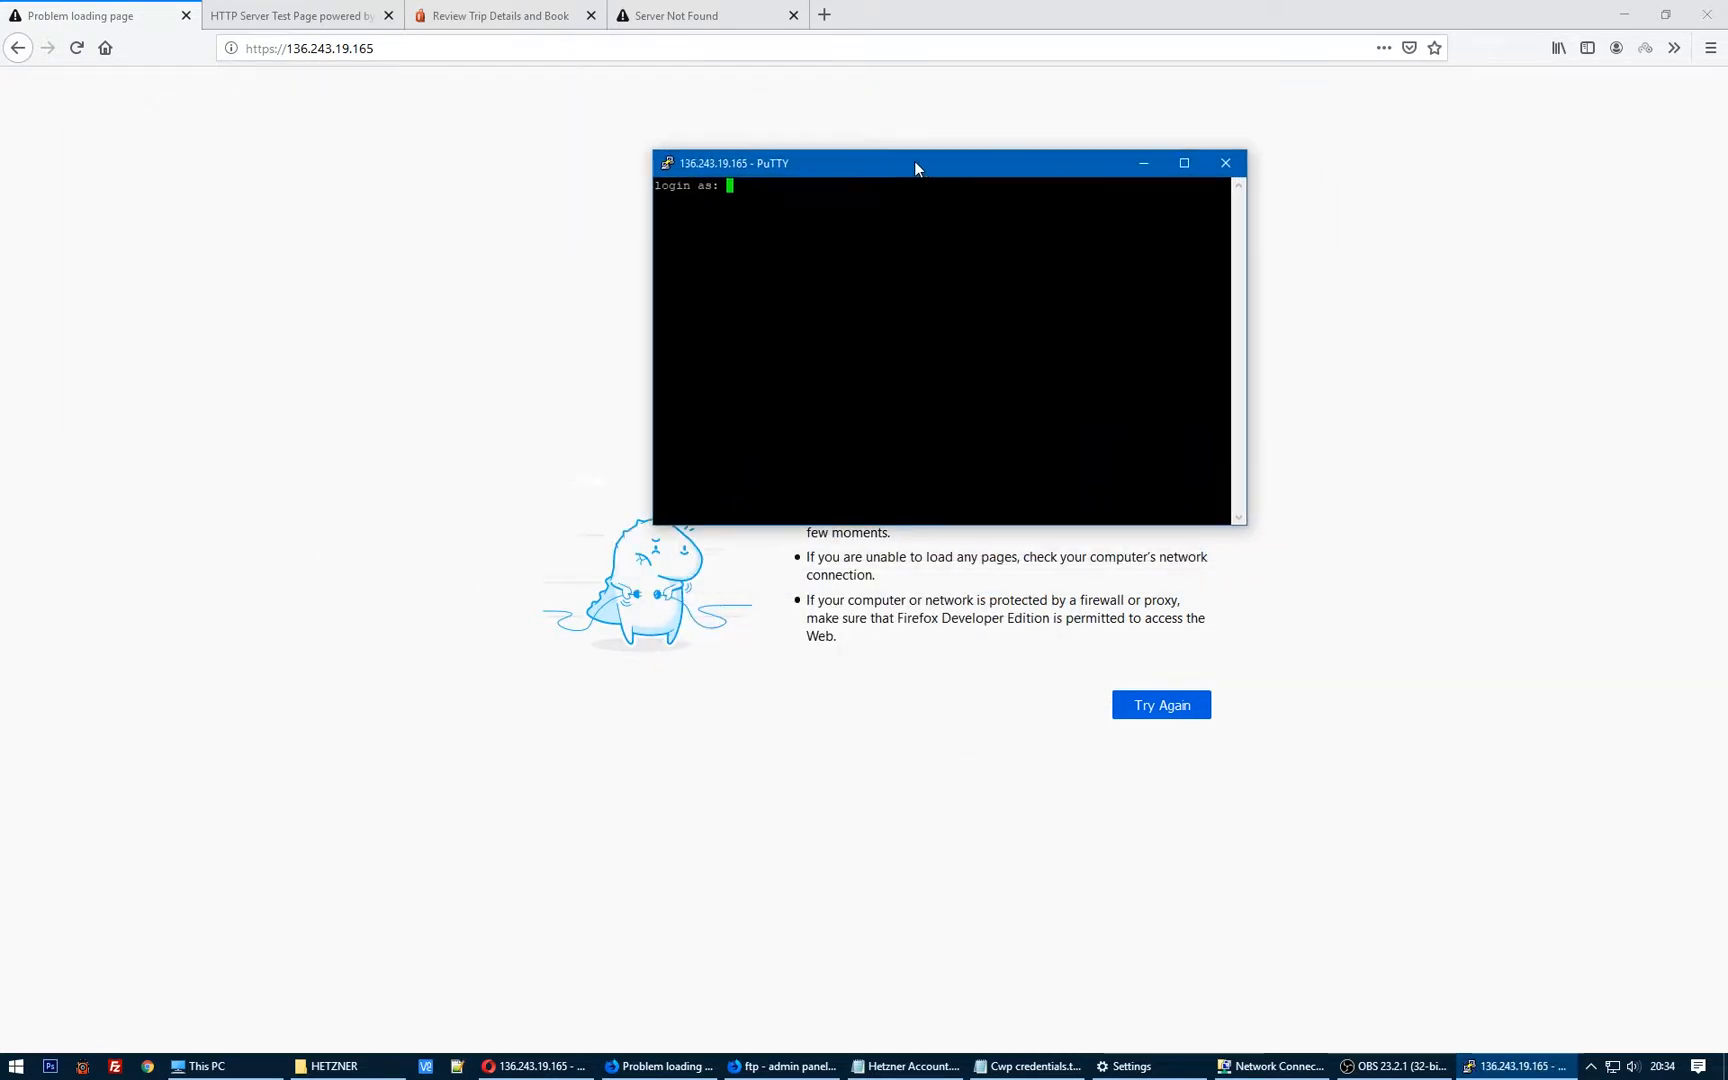
Step: Log in as root and reach the CWP welcome shell prompt on vps1
{"action": "type", "text": "root"}
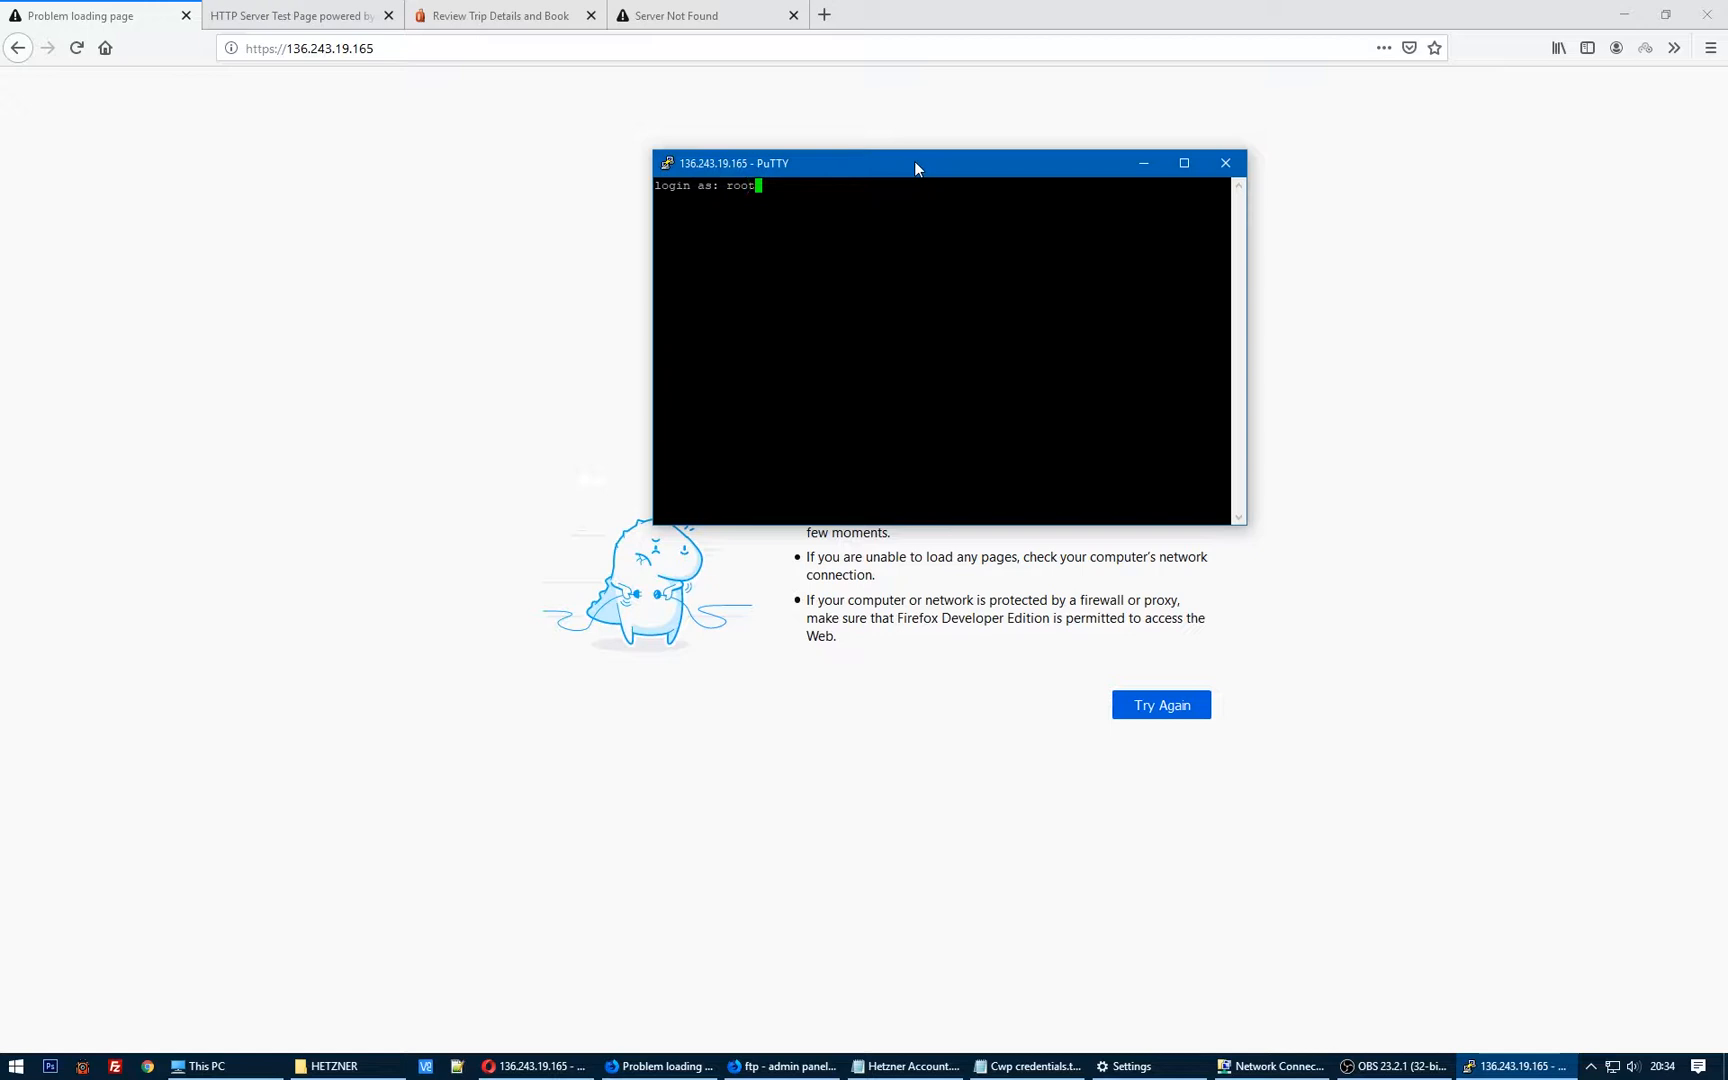
{"action": "key", "text": "Return"}
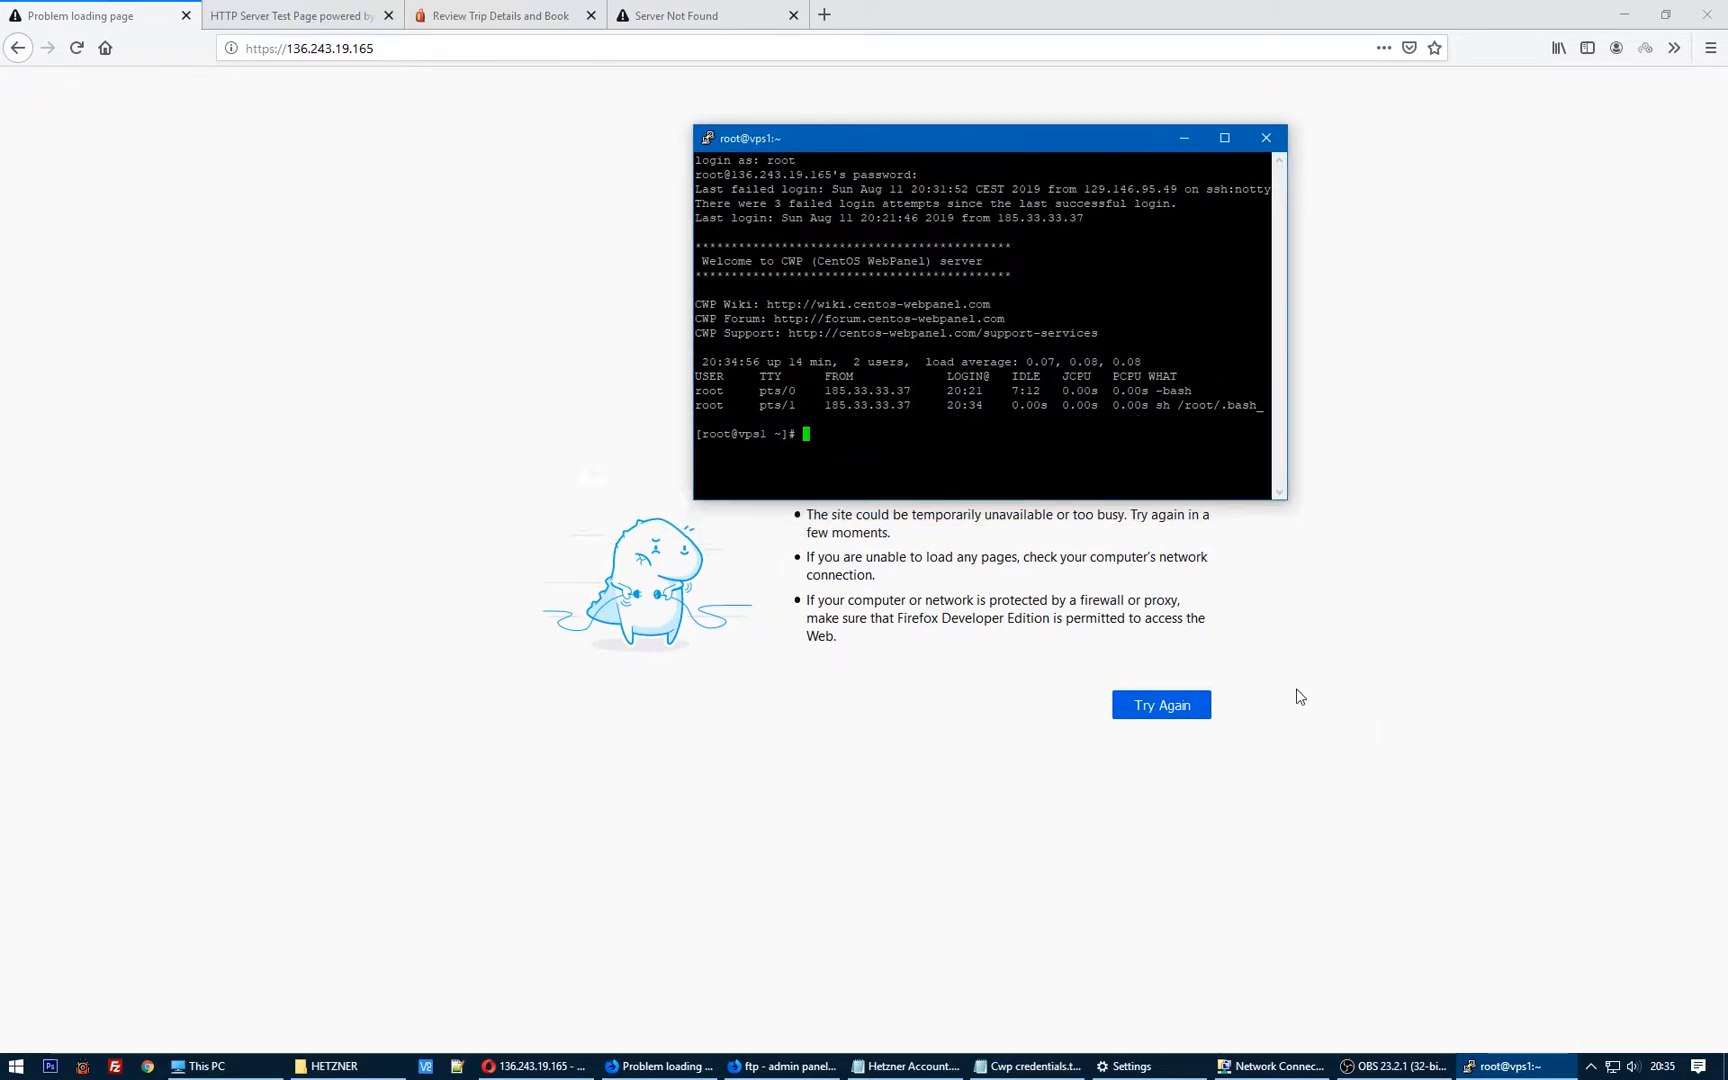
{"action": "mouse_move", "coordinate": [818, 1034]}
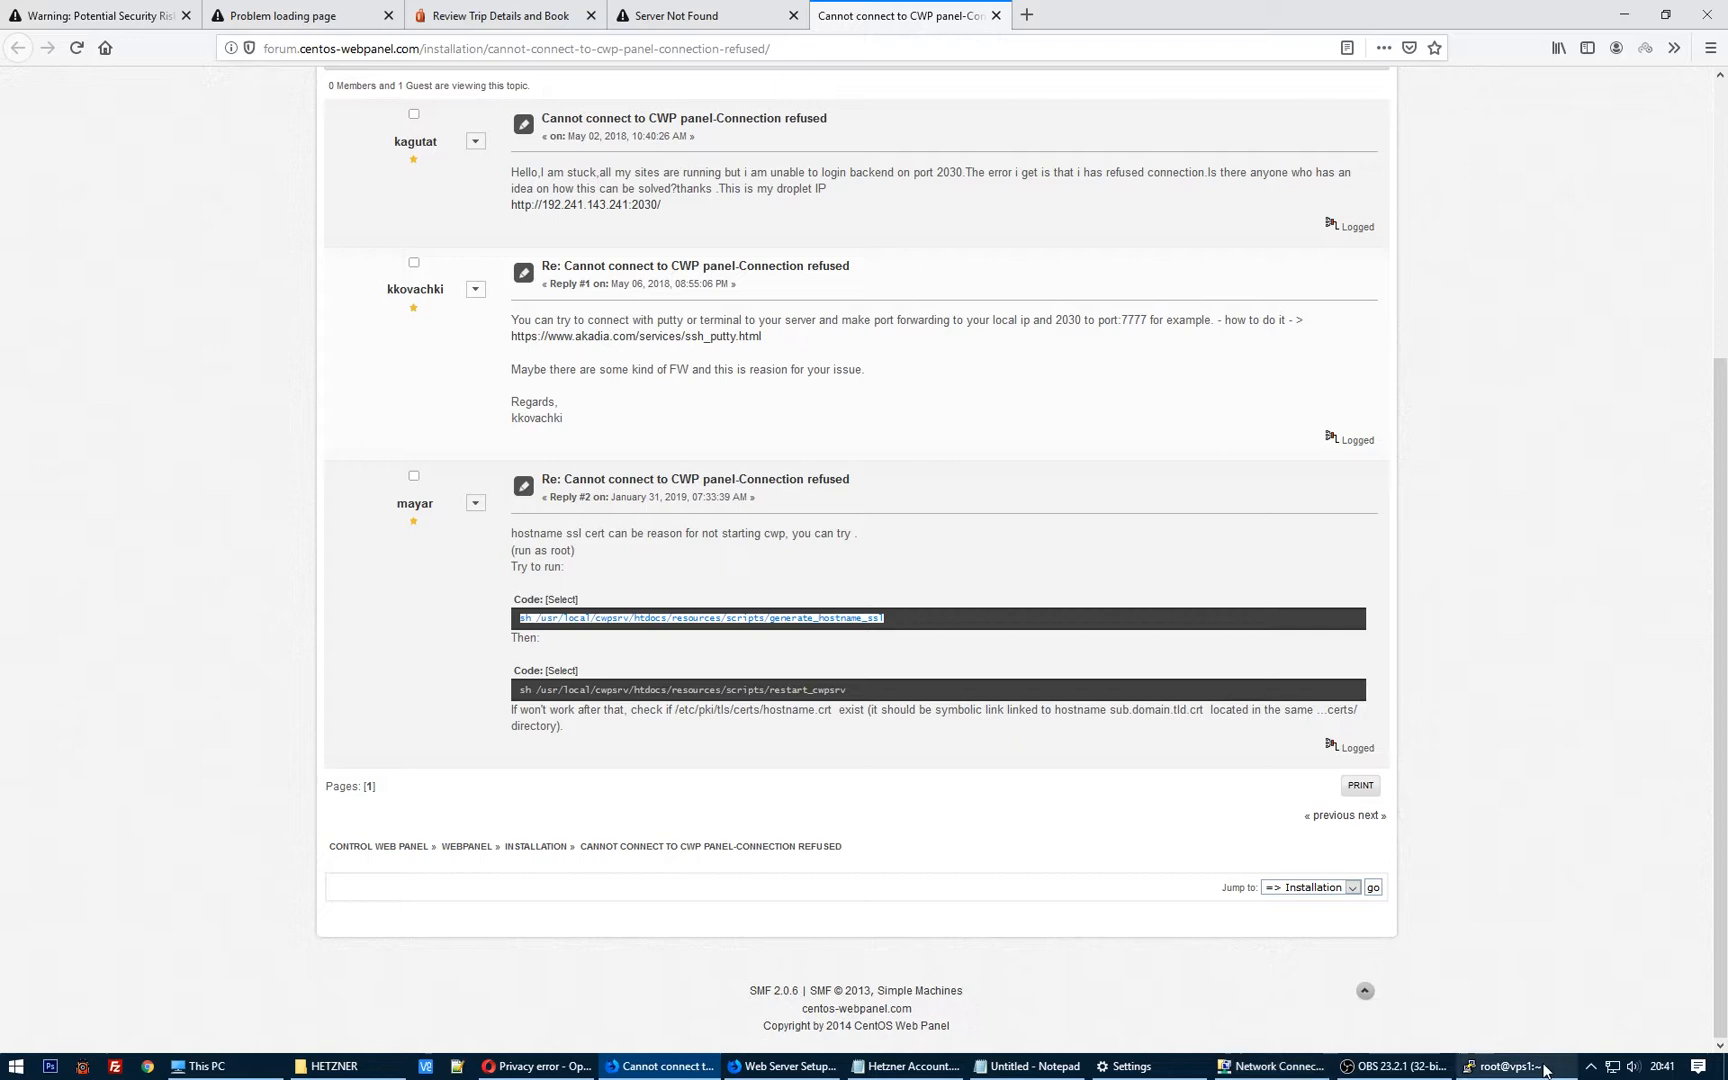
Step: Run the panel restart command in the PuTTY terminal session
{"action": "left_click", "coordinate": [1514, 1066]}
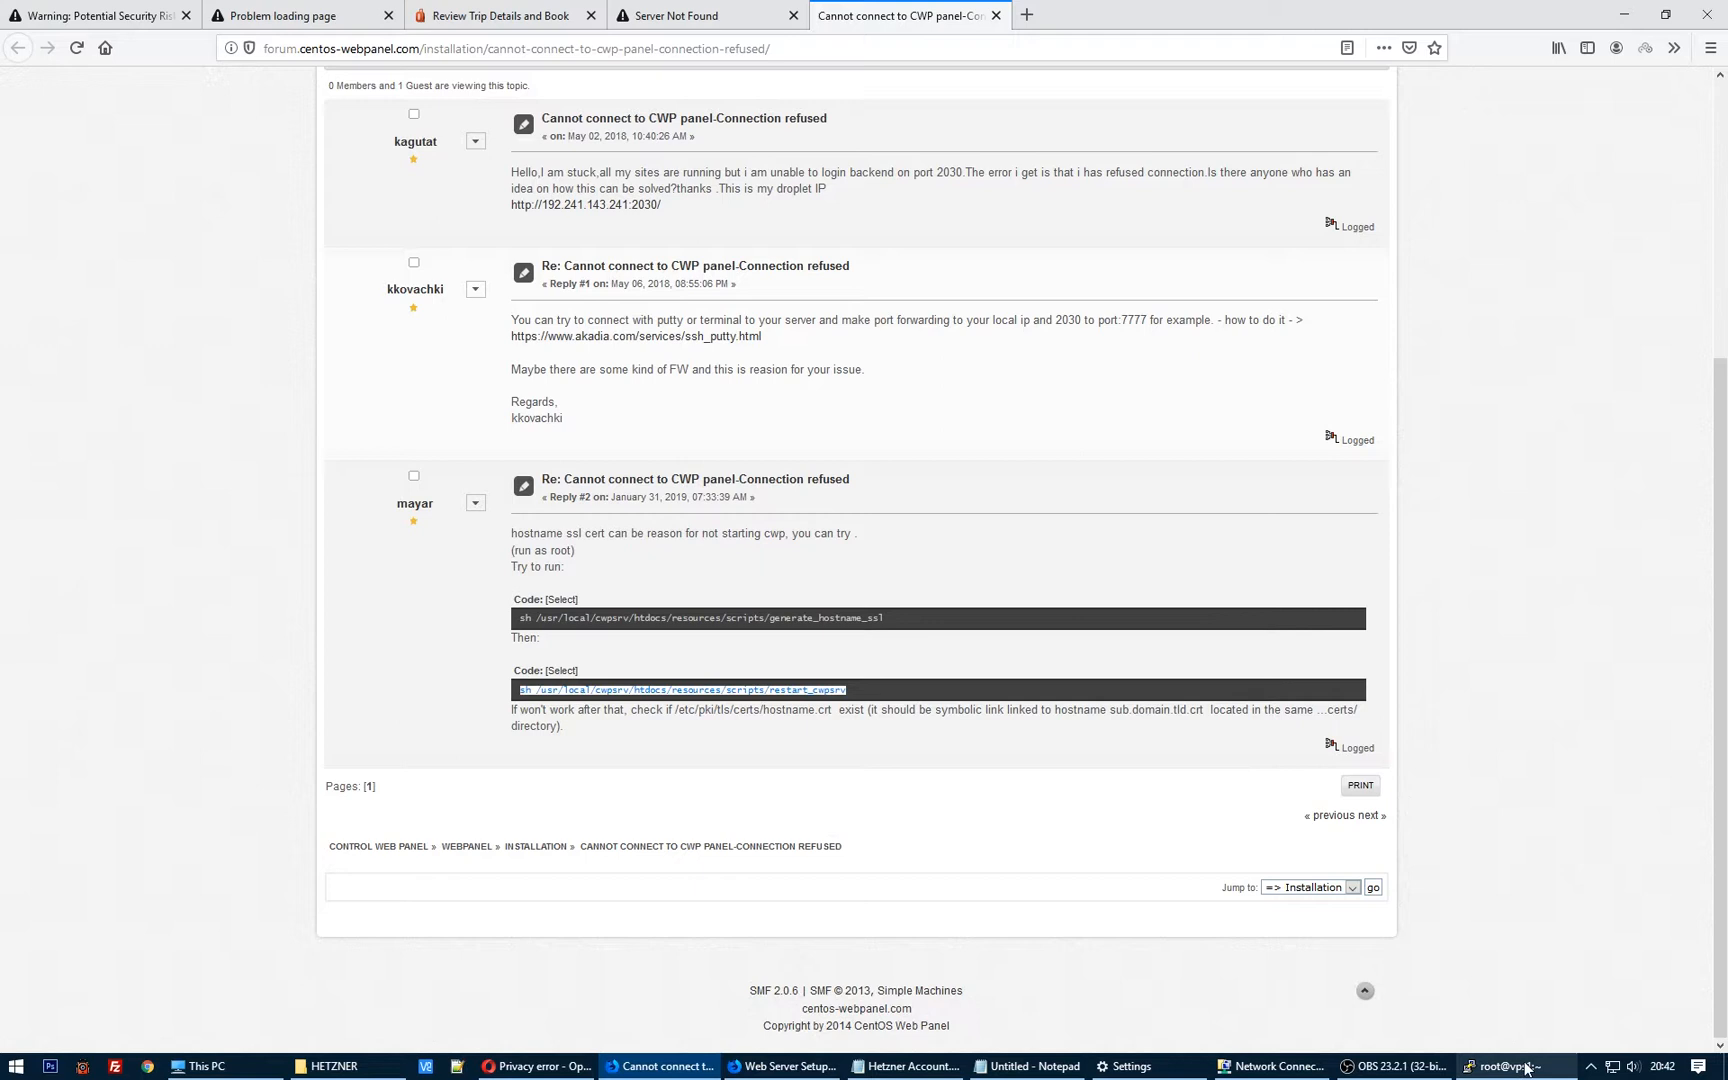
{"action": "left_click", "coordinate": [1515, 1066]}
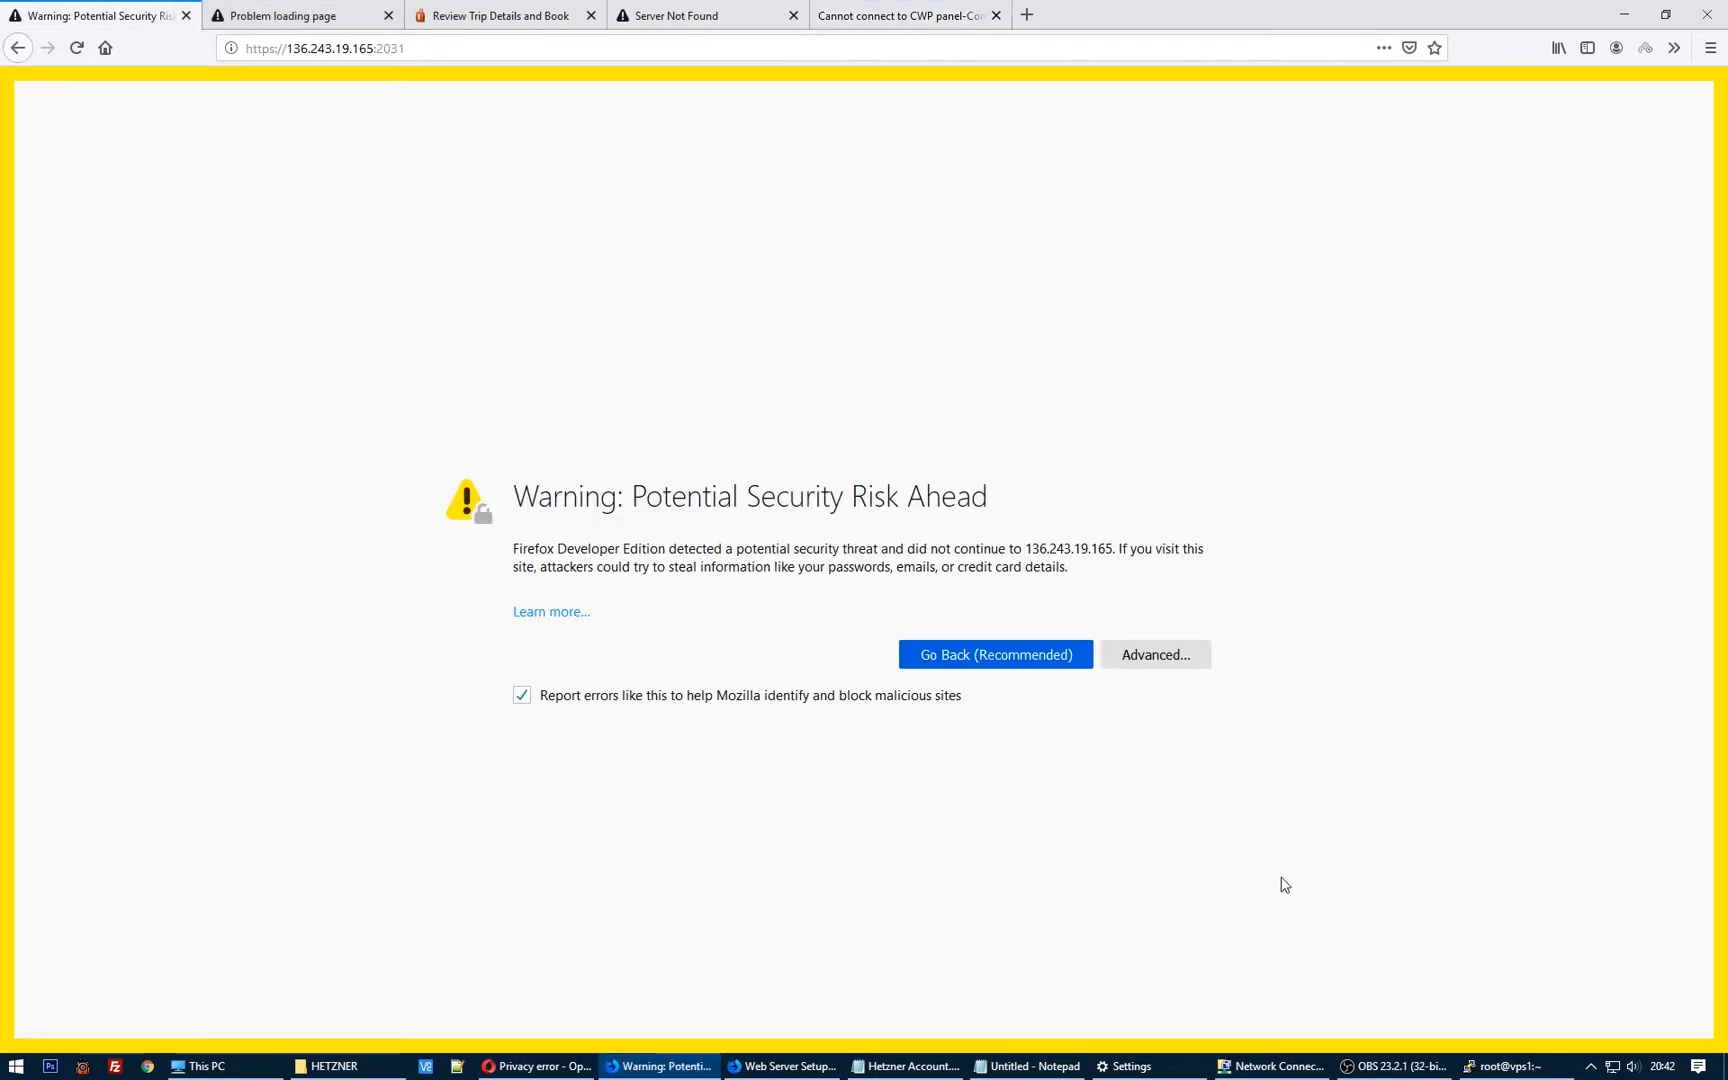
Step: Accept the self-signed certificate warning to reach the CWP login page on port 2031
{"action": "left_click", "coordinate": [1154, 655]}
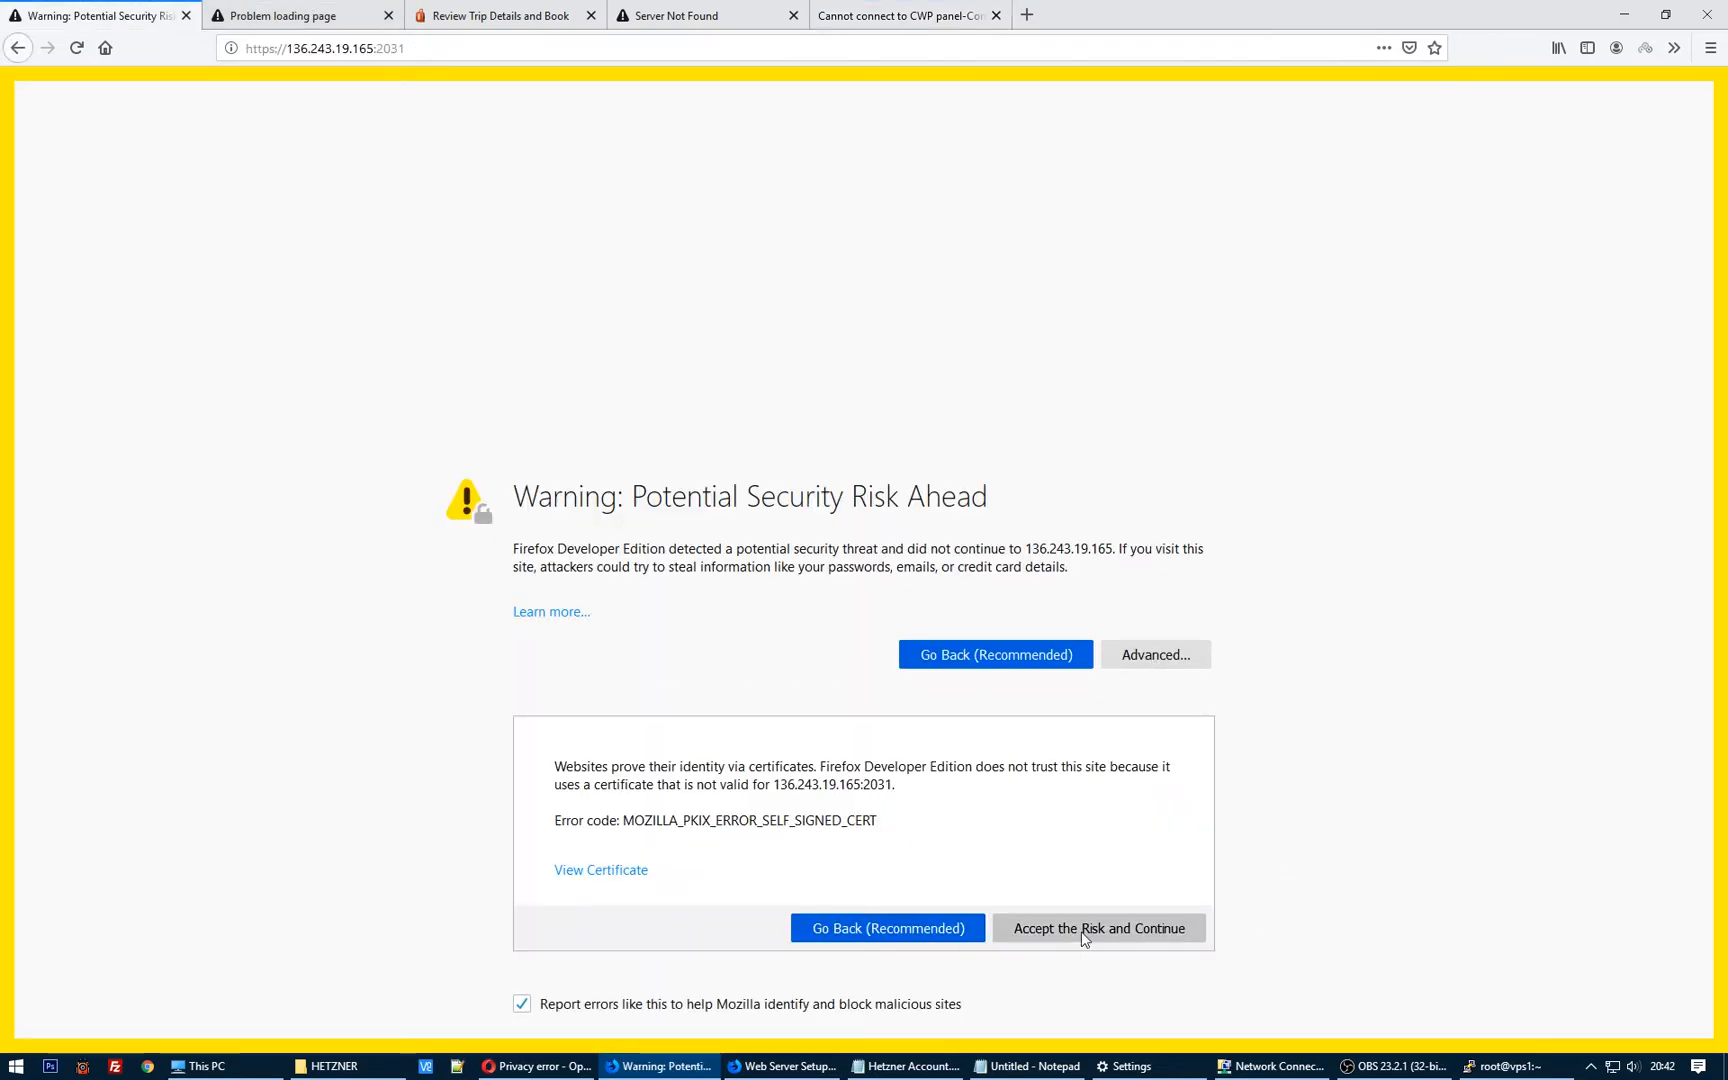
{"action": "left_click", "coordinate": [1099, 928]}
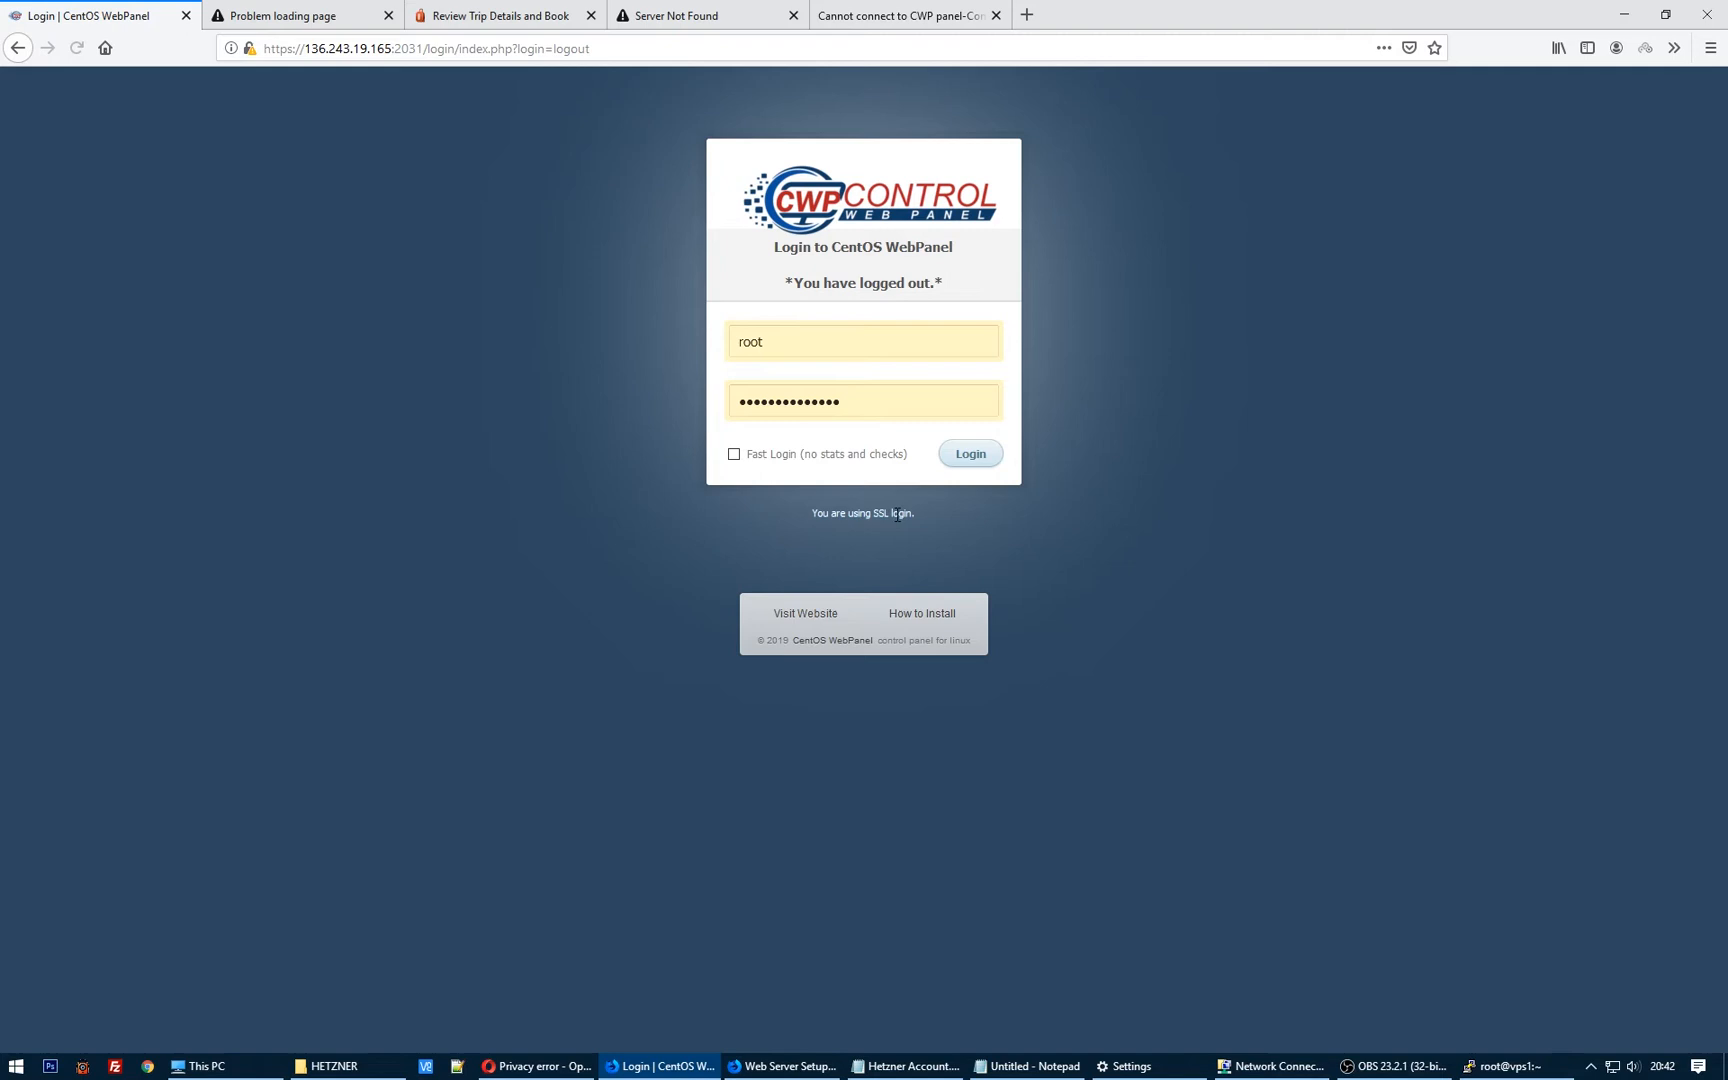
Step: Log in as root and run Fix Account Permissions under User Accounts
{"action": "left_click", "coordinate": [969, 453]}
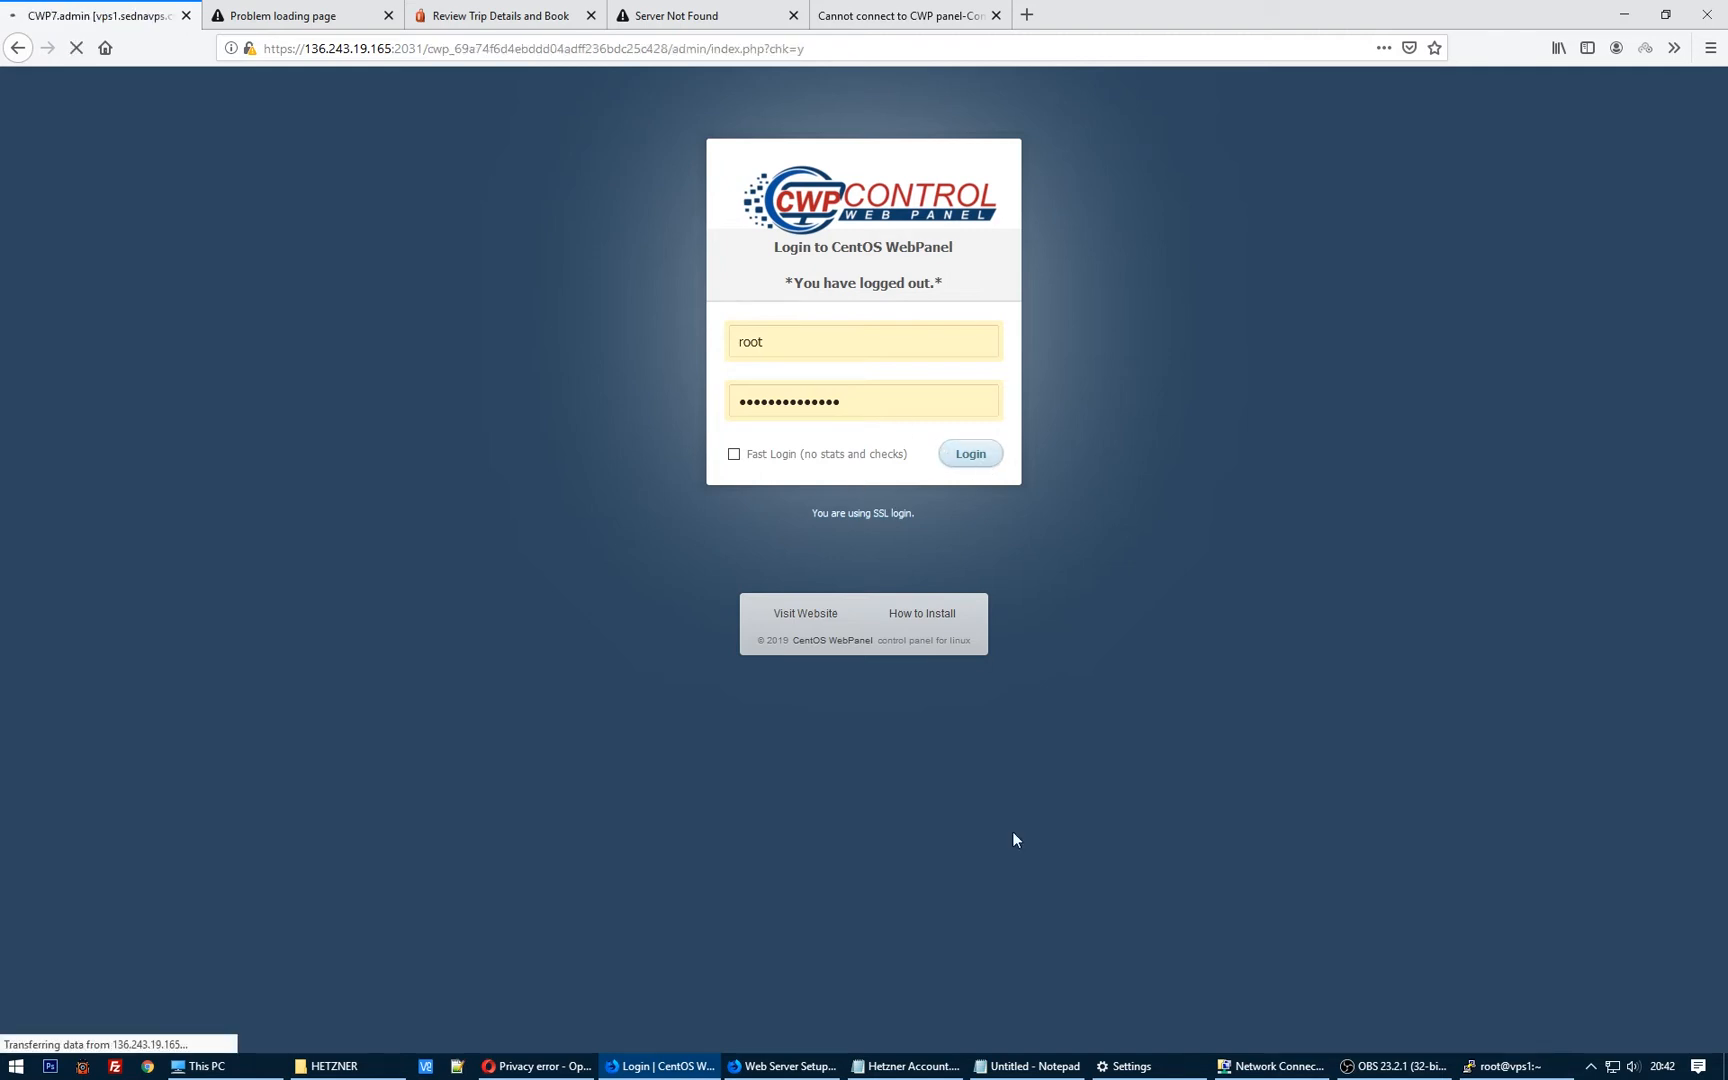
{"action": "left_click", "coordinate": [969, 453]}
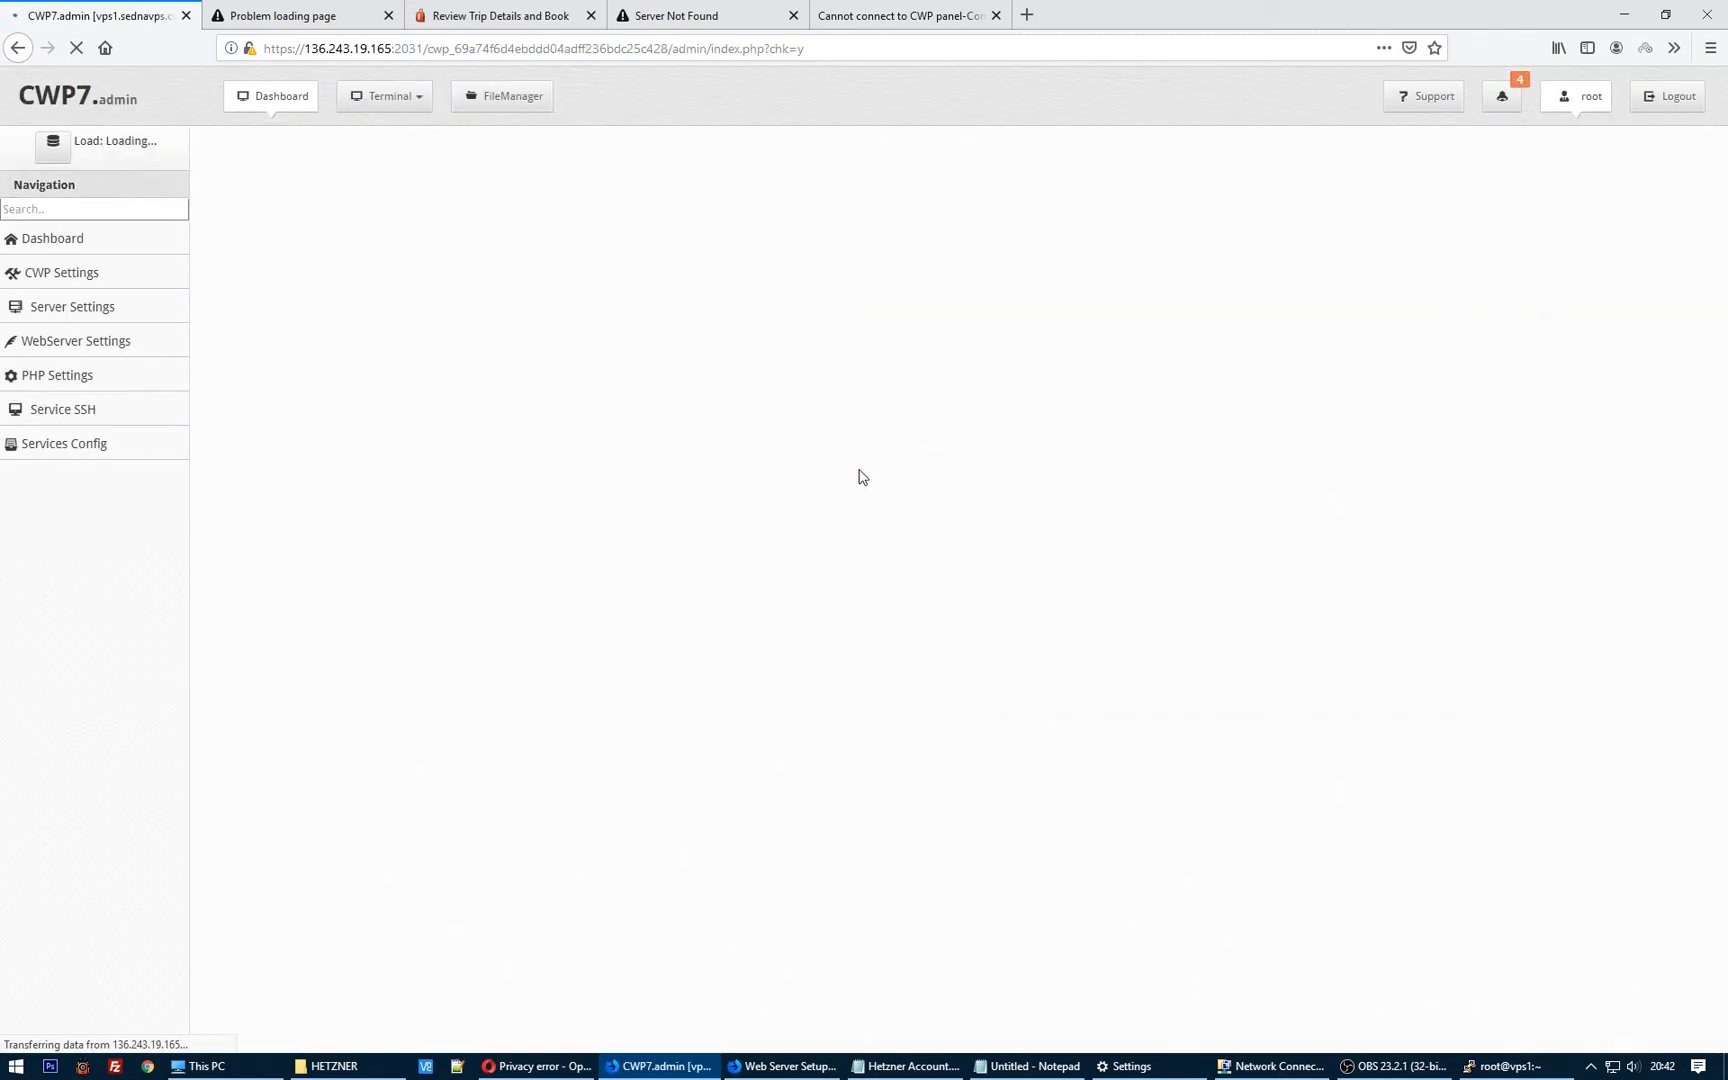
{"action": "left_click", "coordinate": [332, 428]}
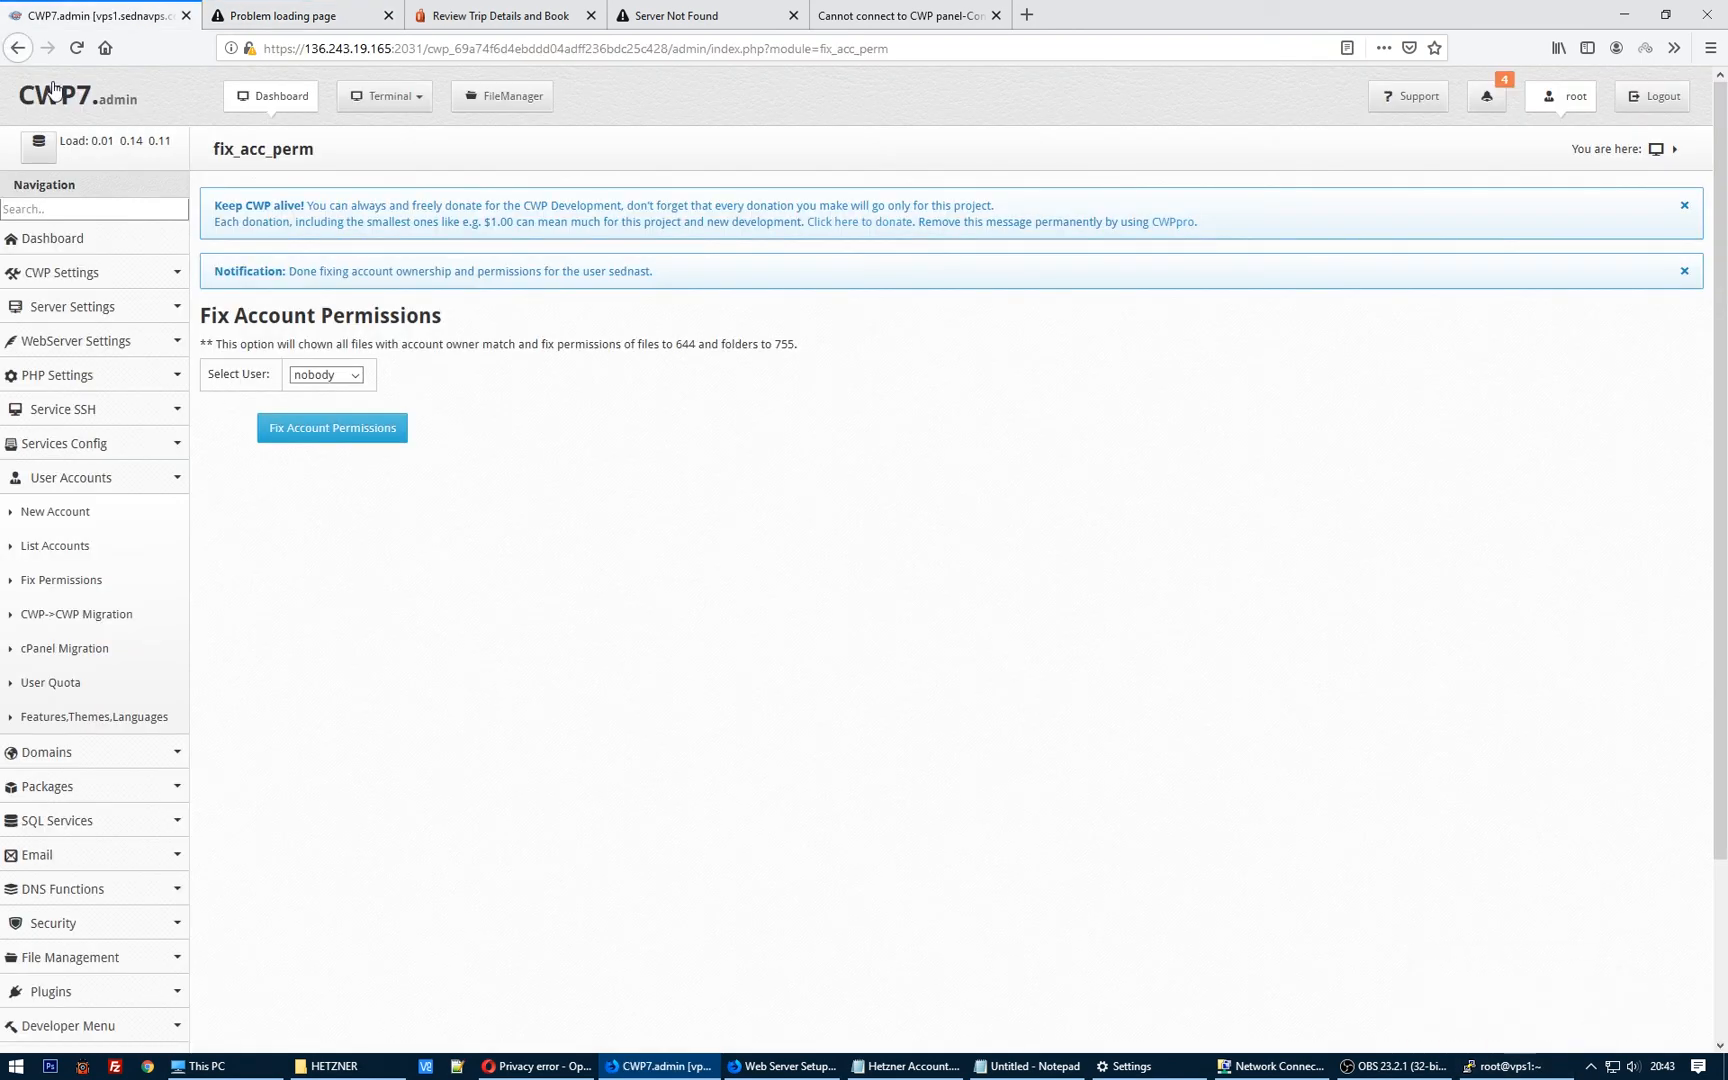
Step: Return to the dashboard and bring up the Firewall manager page
{"action": "left_click", "coordinate": [270, 96]}
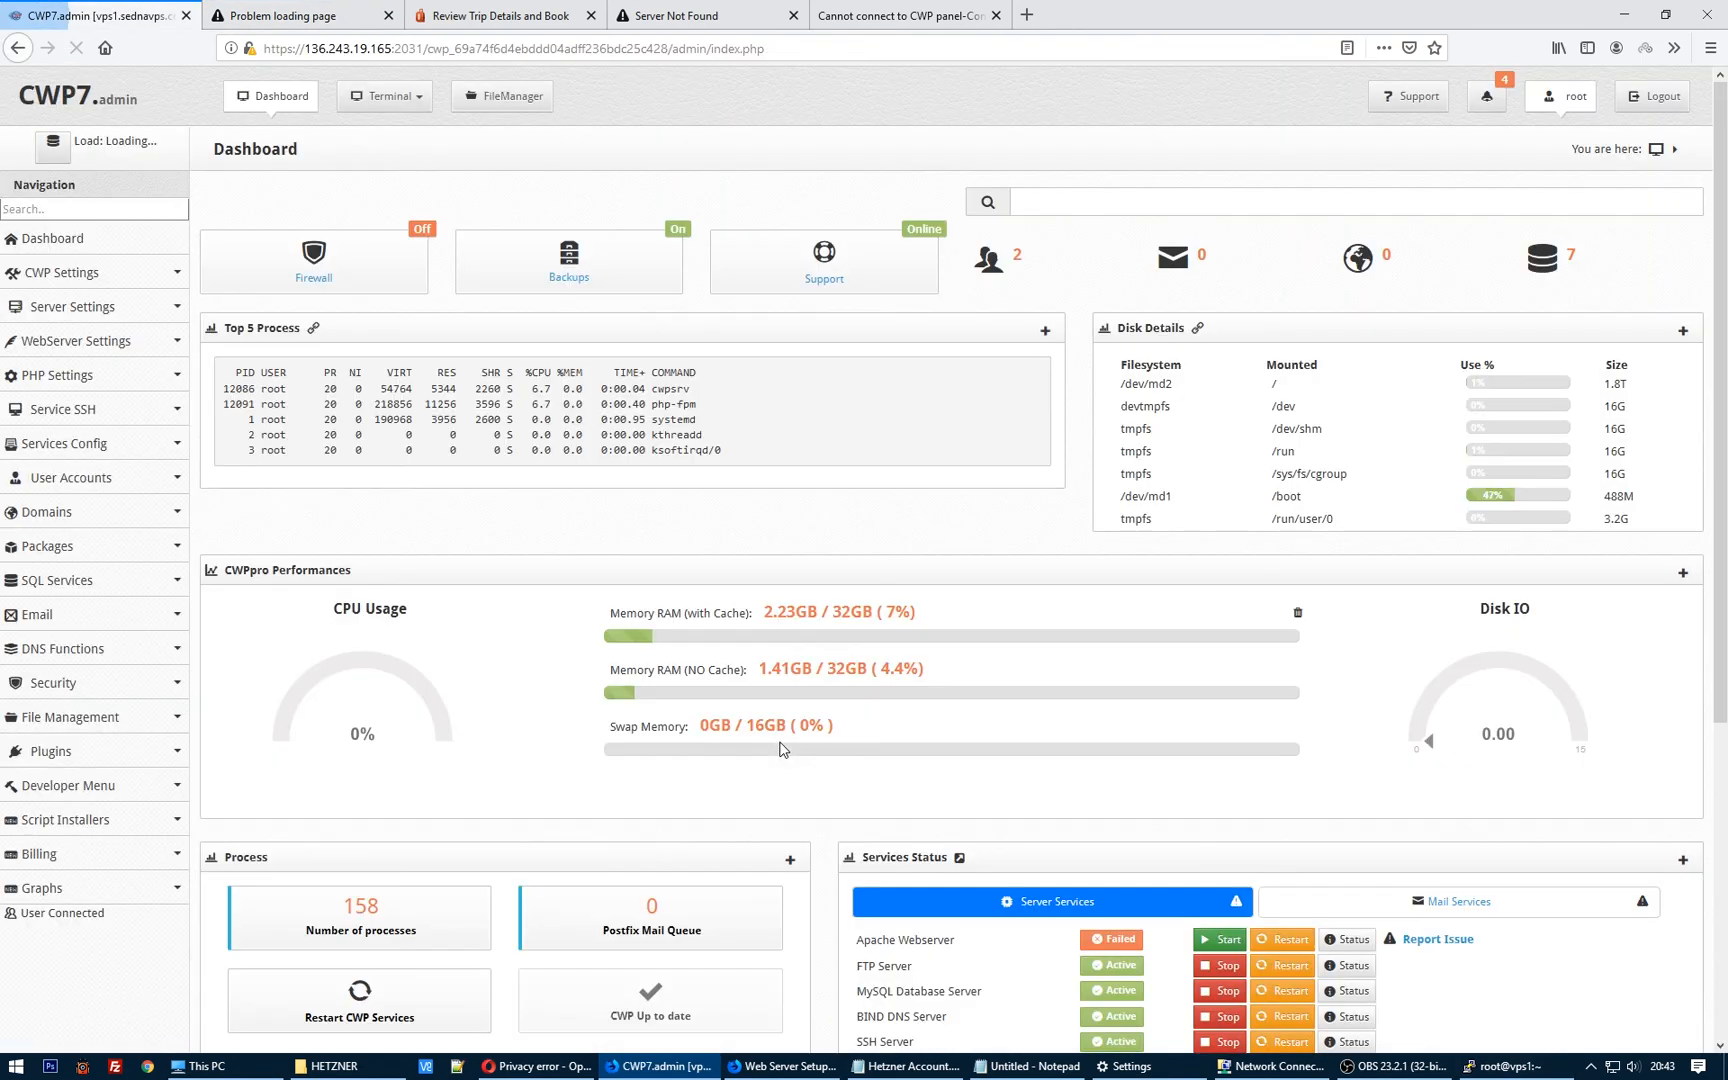
{"action": "left_click", "coordinate": [313, 259]}
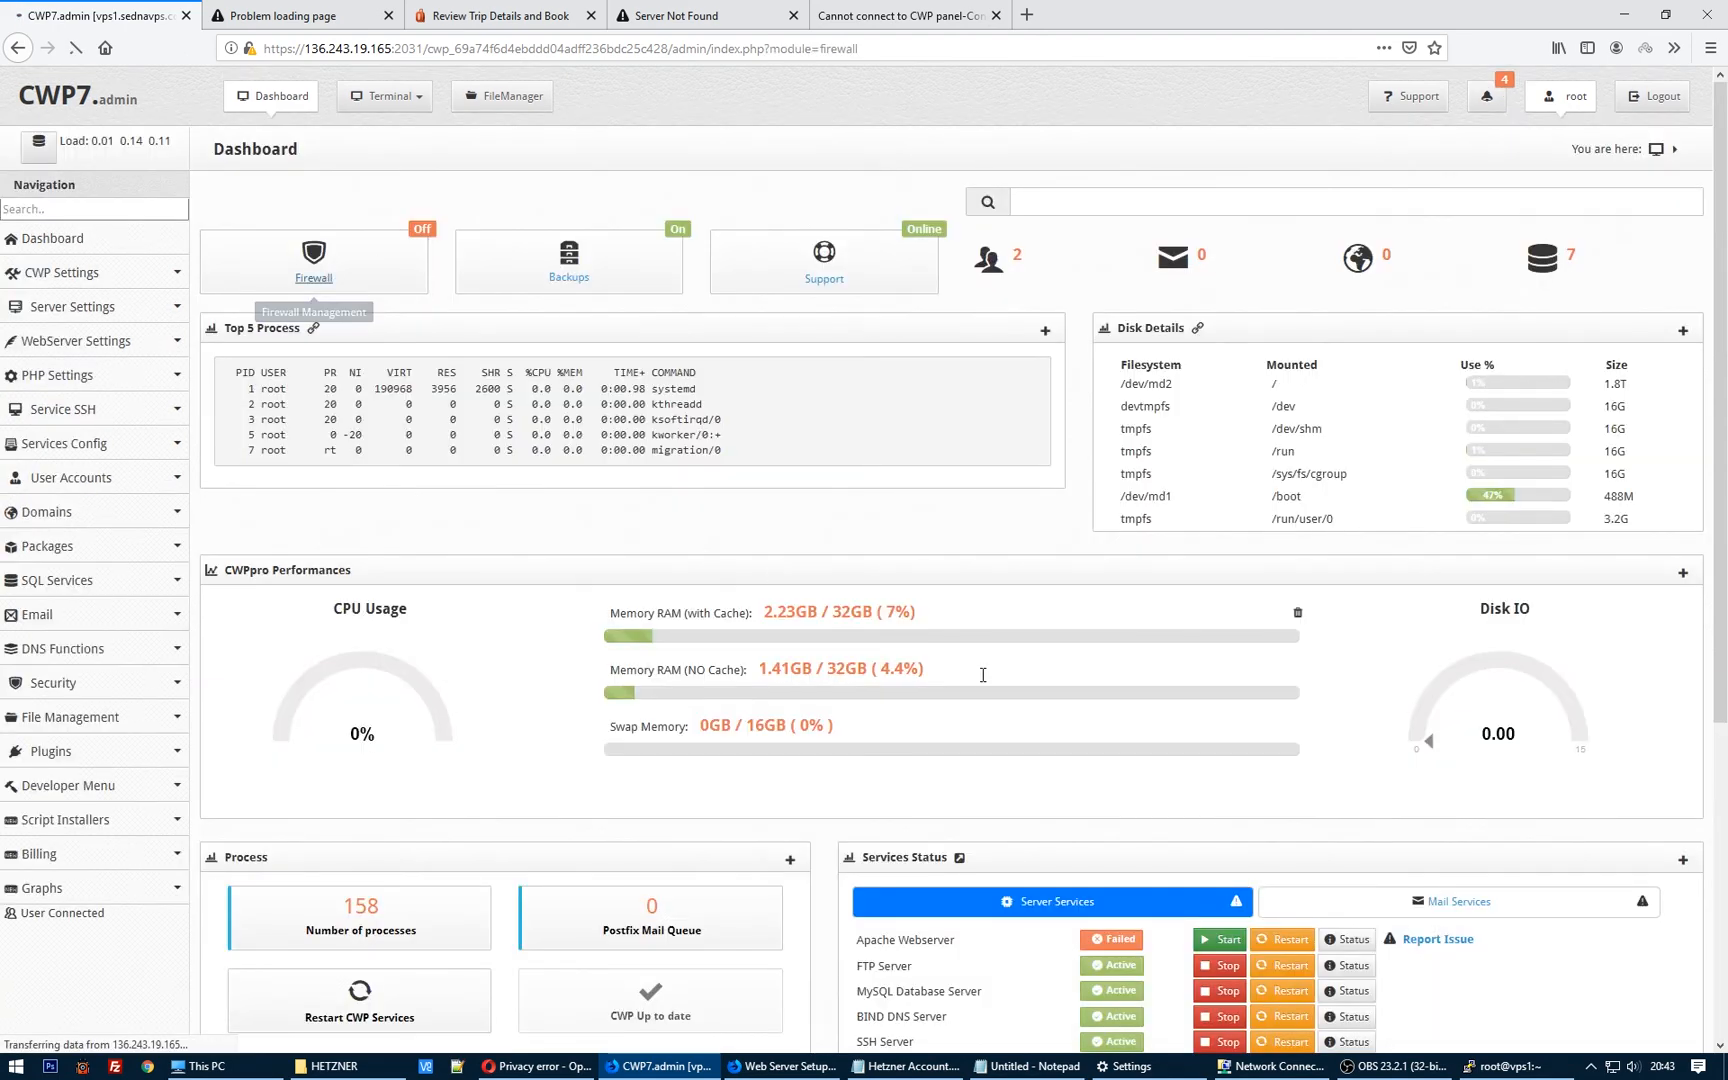
{"action": "left_click", "coordinate": [313, 278]}
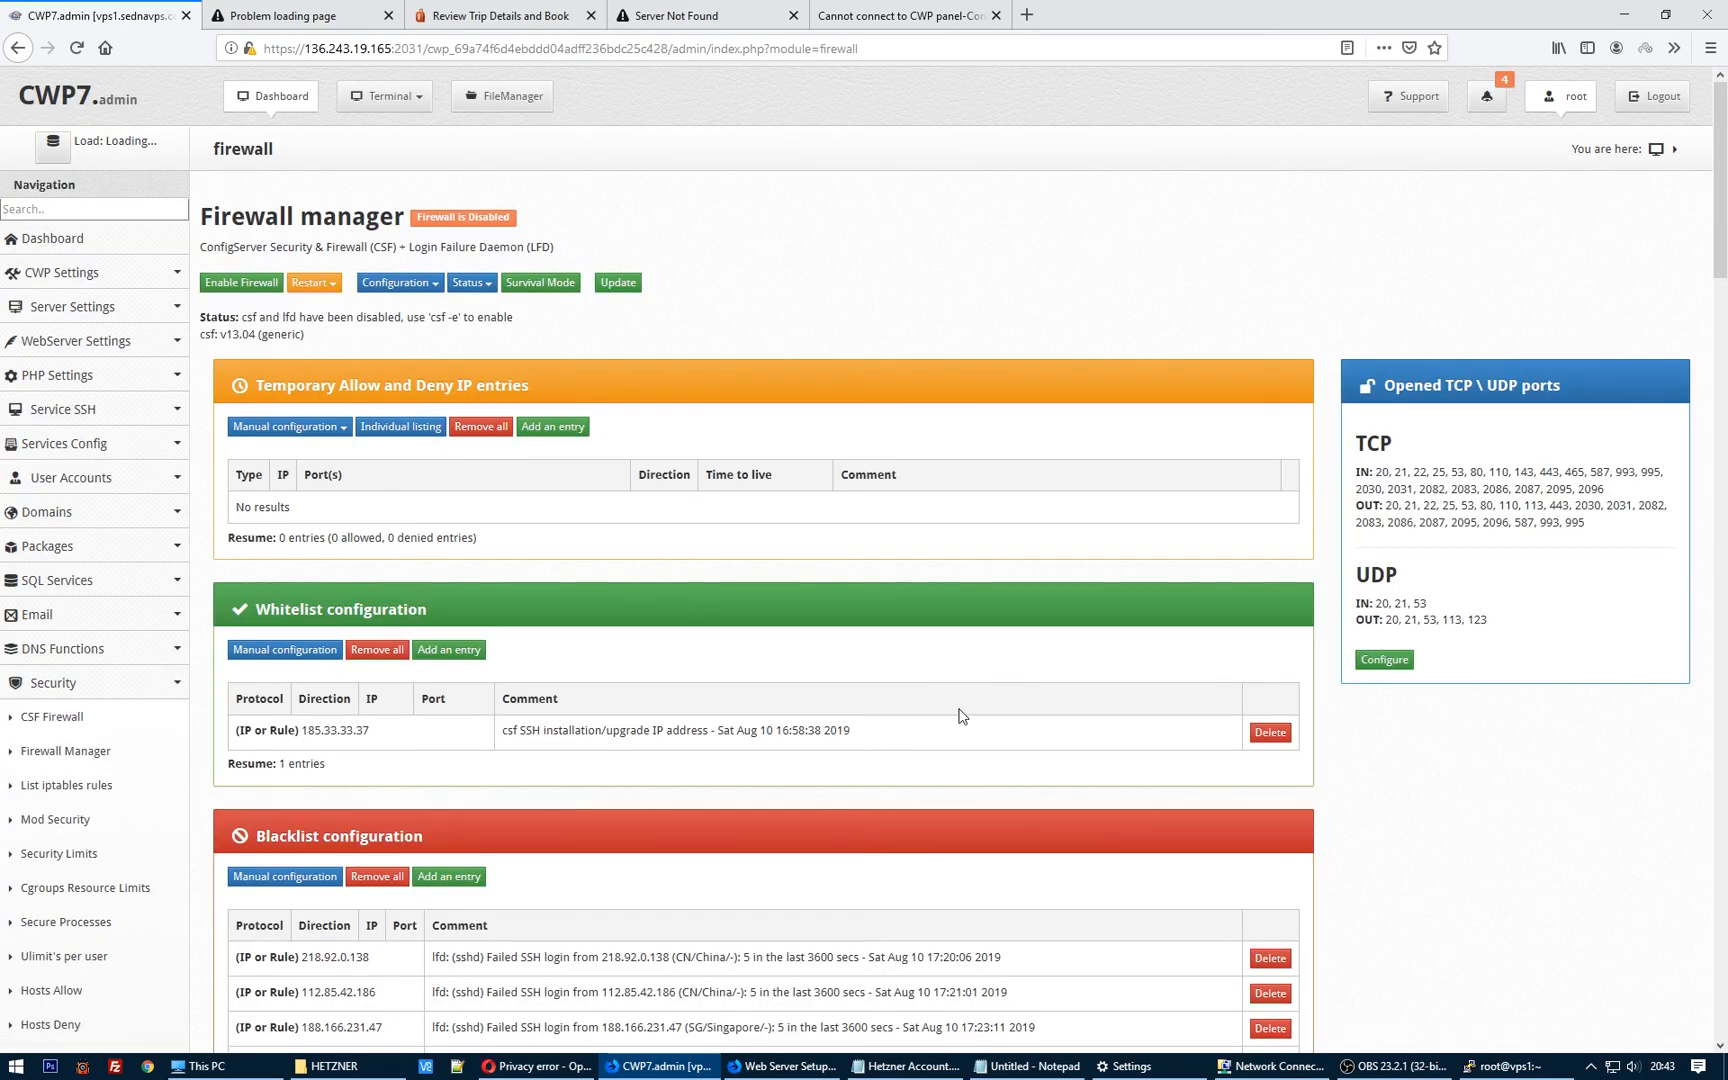